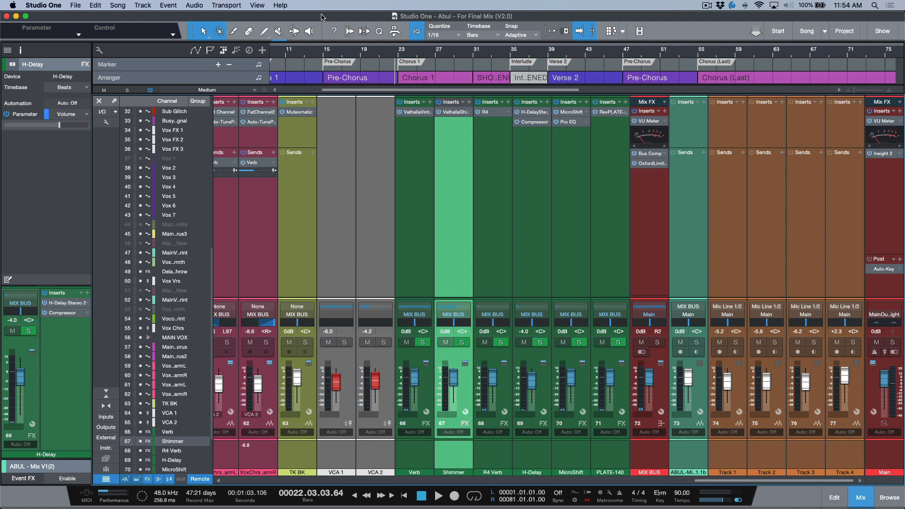
mouse_move(435, 255)
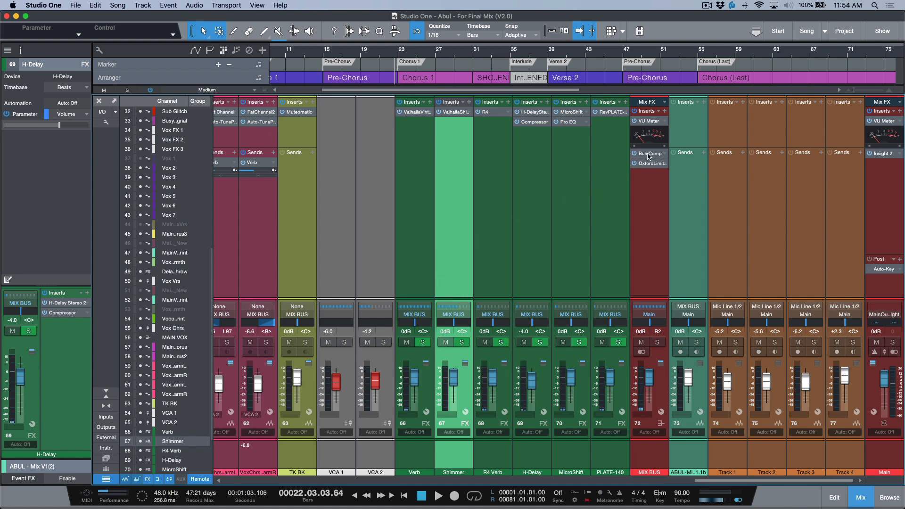
Step: Inspect the mix bus compressor and limiter inserts, then close the processor window
double_click(649, 152)
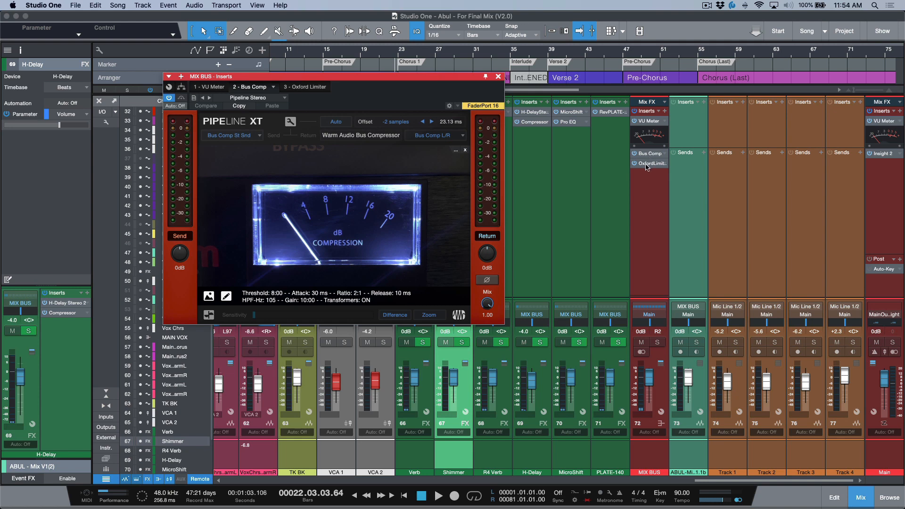
click(303, 87)
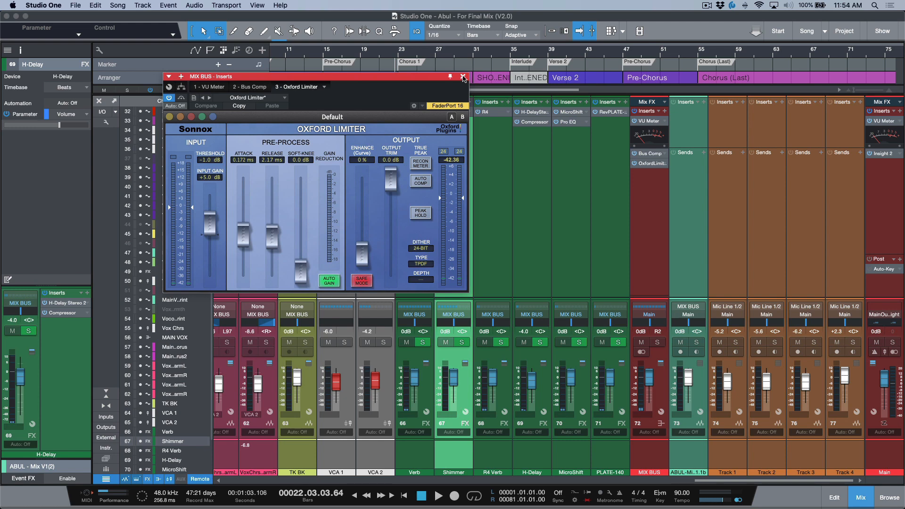
click(463, 76)
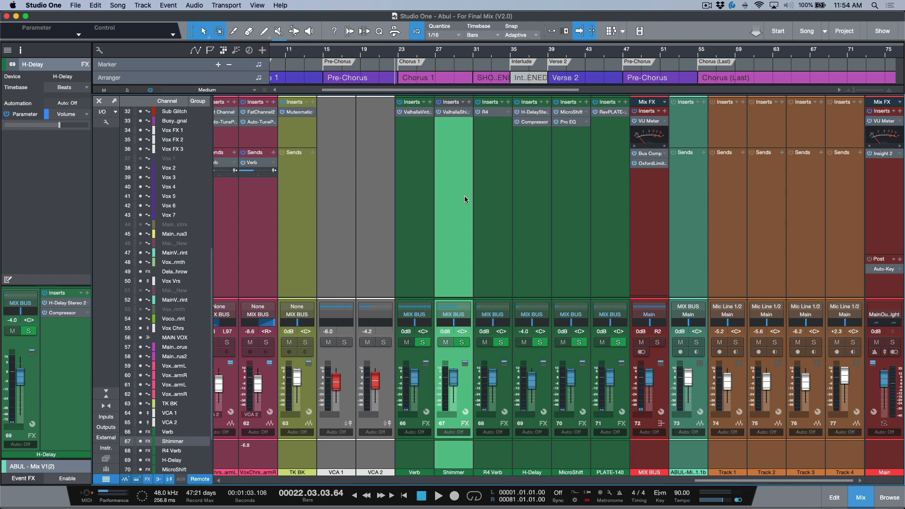
mouse_move(423, 275)
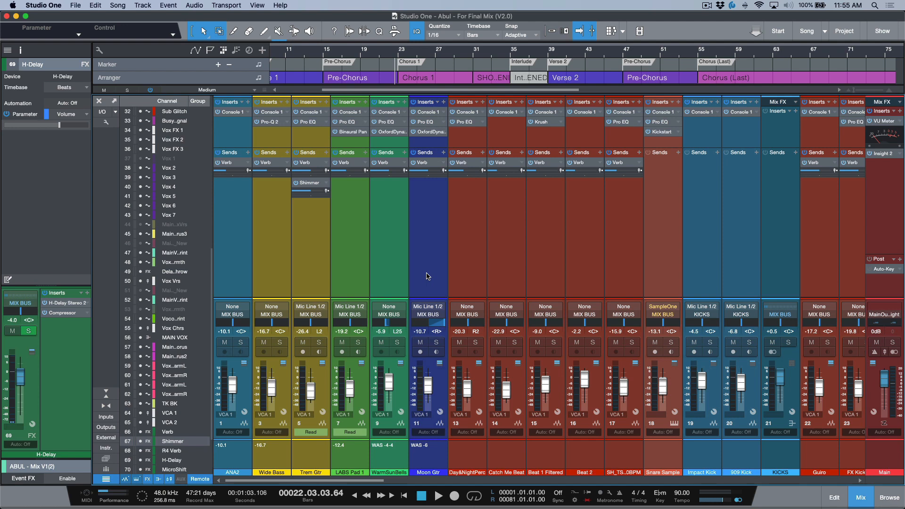
mouse_move(370, 275)
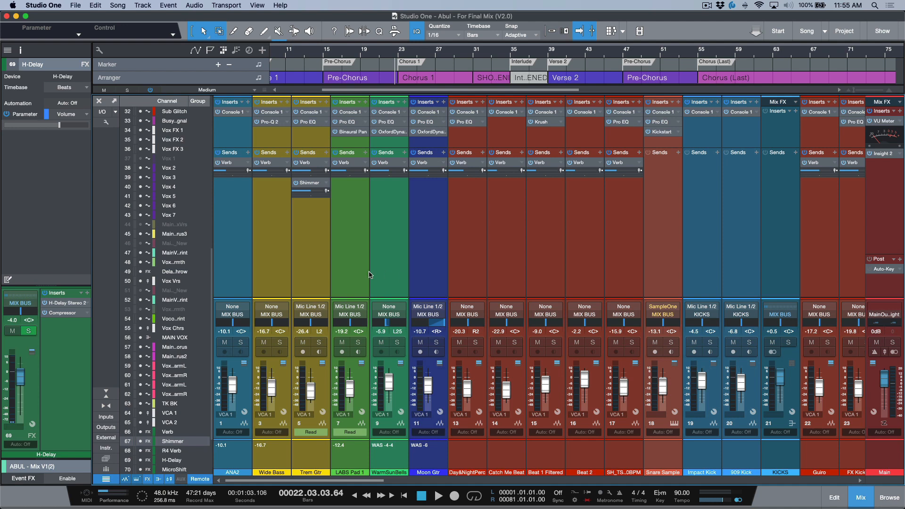
mouse_move(283, 215)
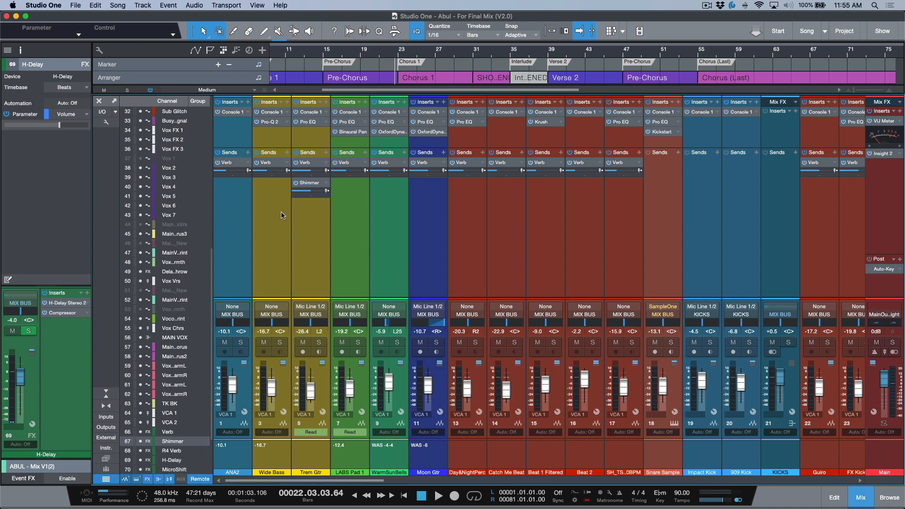
Step: Scroll the console right across the stem bus channels to MAIN SYNTH
scroll(right, 3)
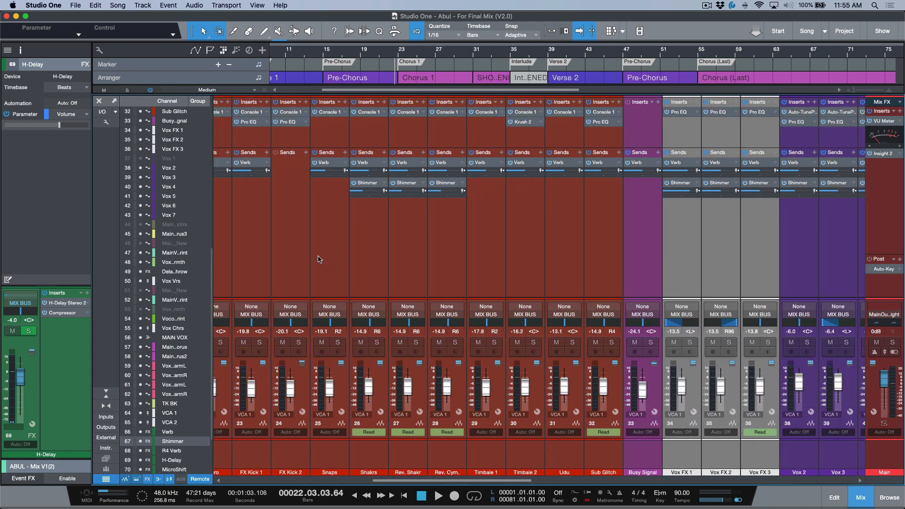
scroll(right, 3)
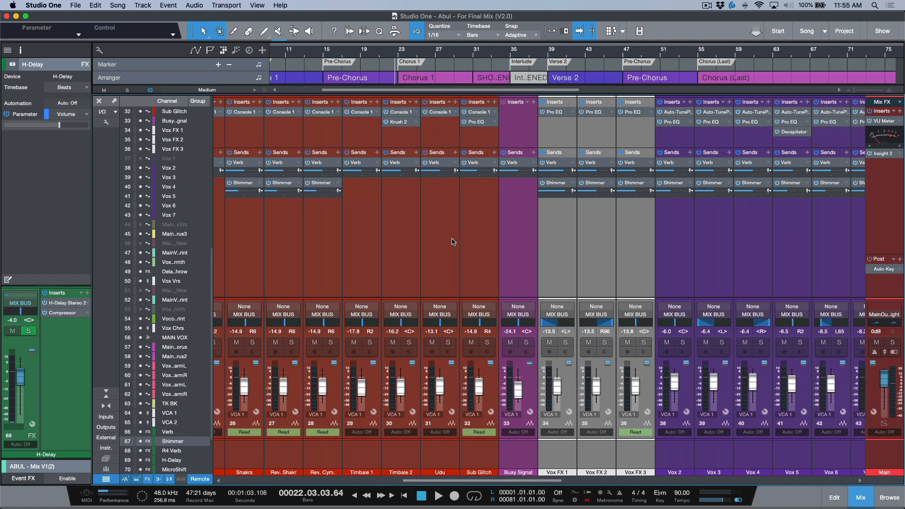
scroll(right, 3)
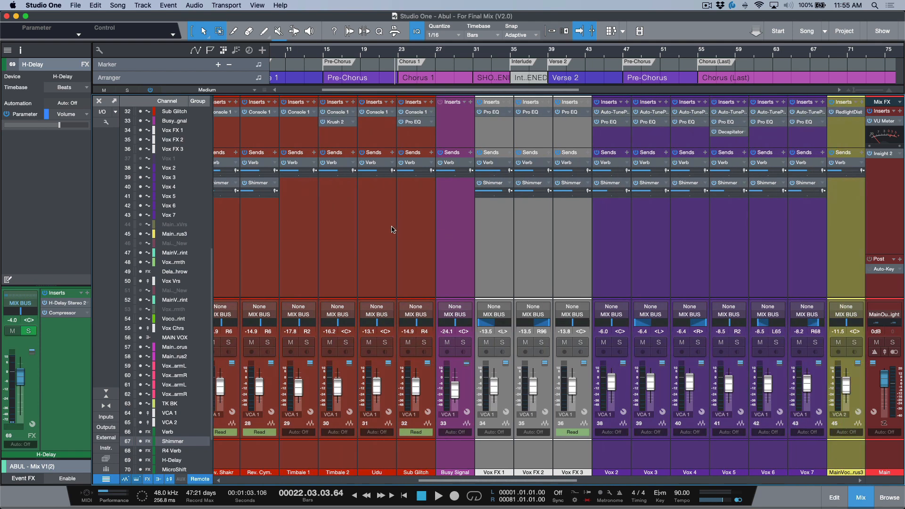
scroll(right, 3)
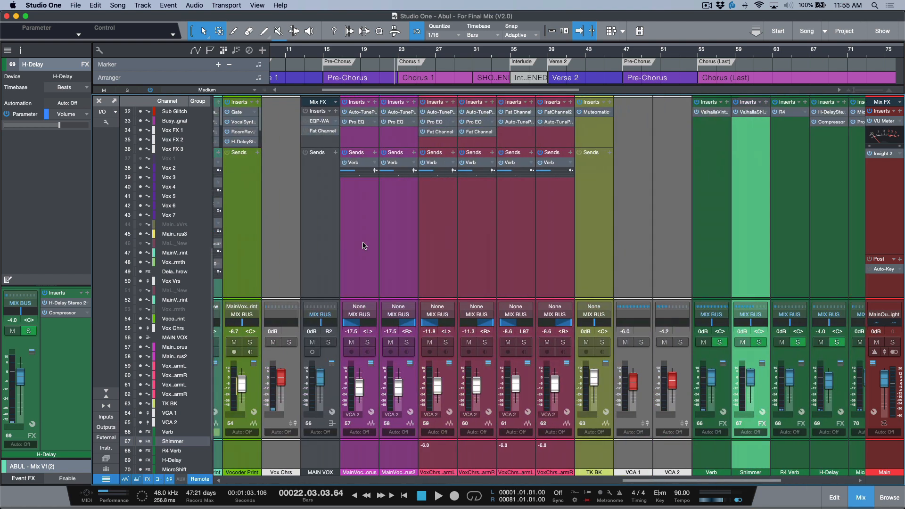
scroll(right, 3)
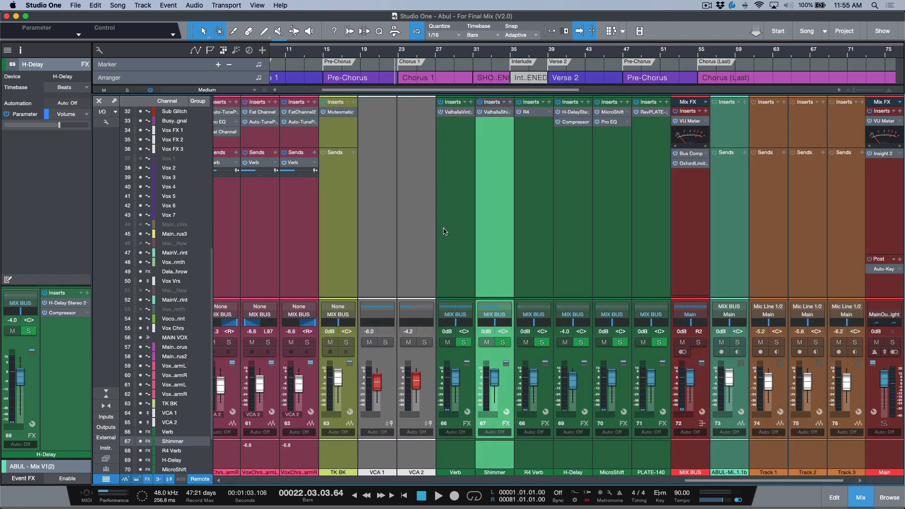
mouse_move(453, 256)
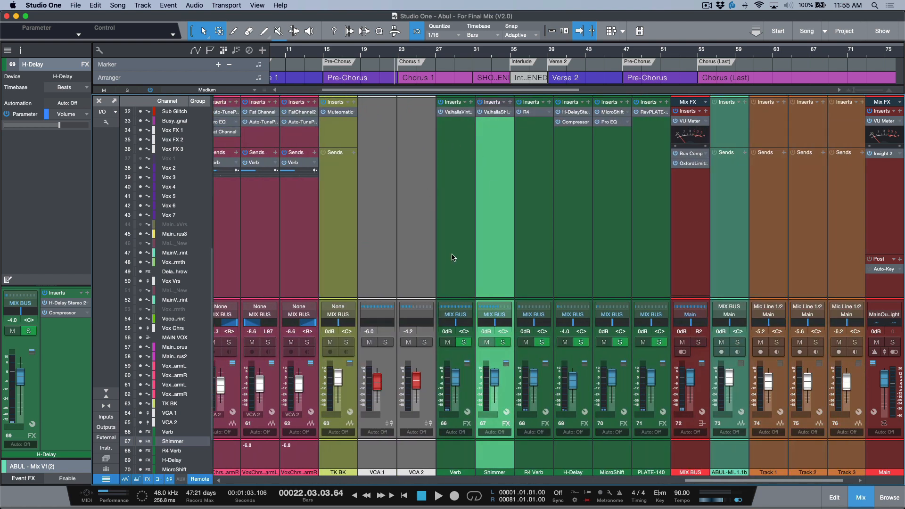
mouse_move(569, 305)
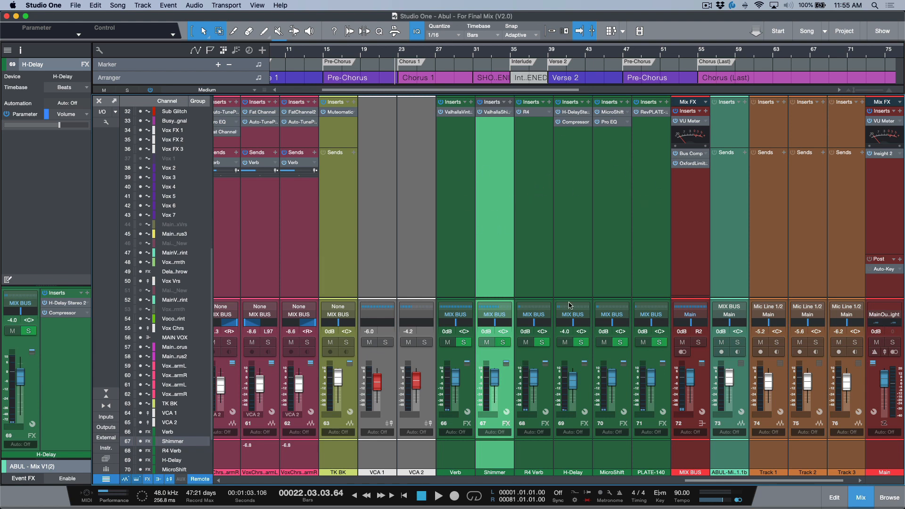
mouse_move(529, 248)
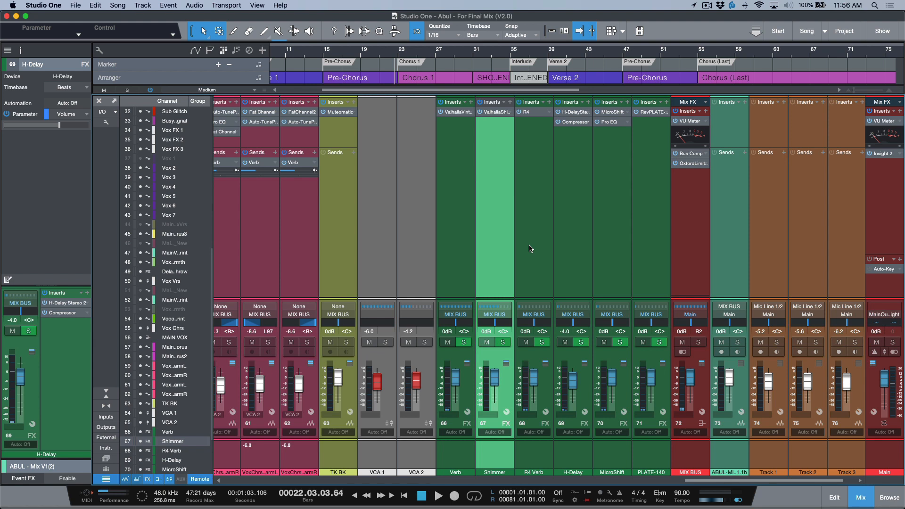
mouse_move(514, 268)
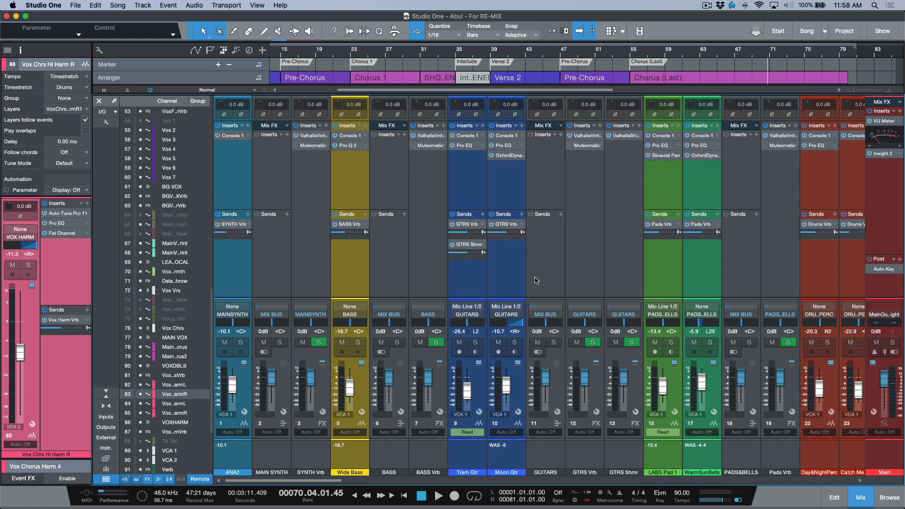
mouse_move(522, 290)
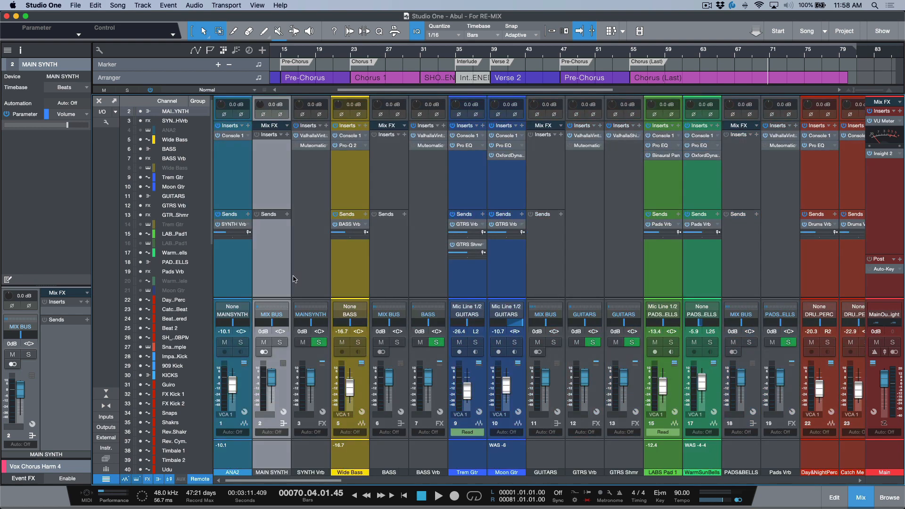
click(169, 149)
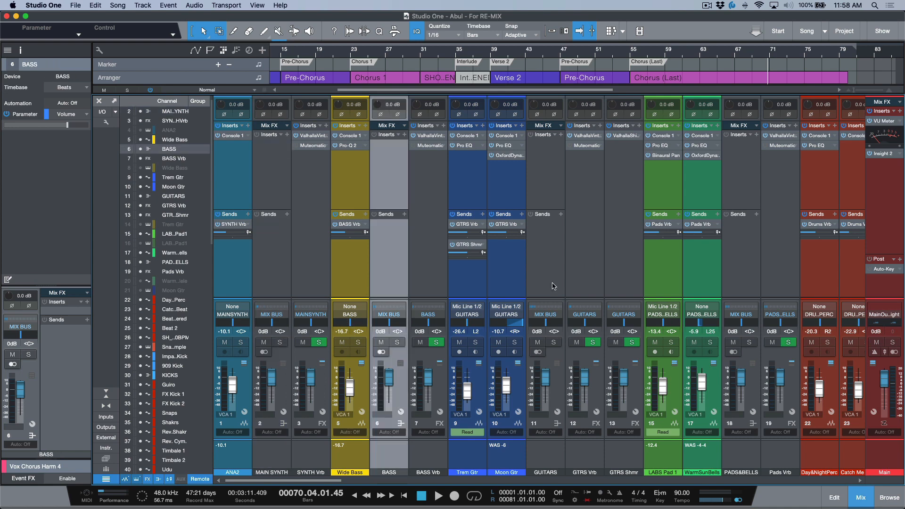
scroll(right, 3)
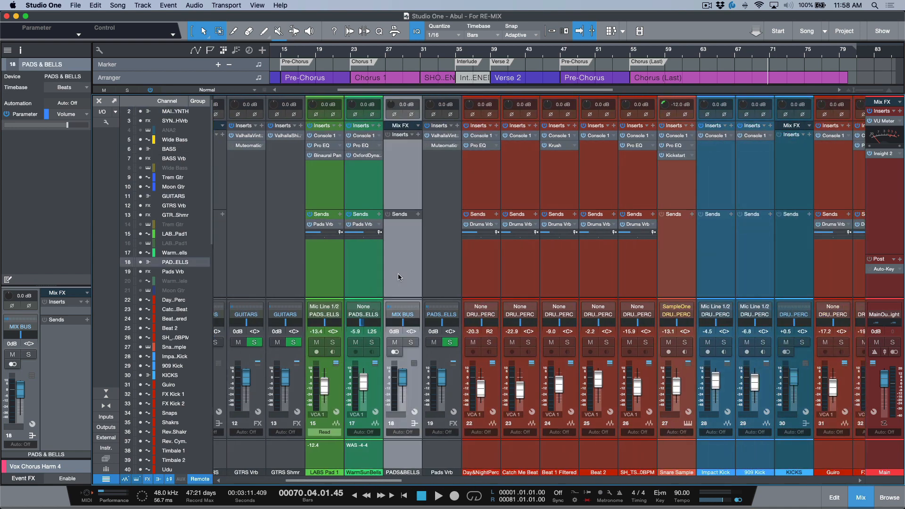
scroll(right, 3)
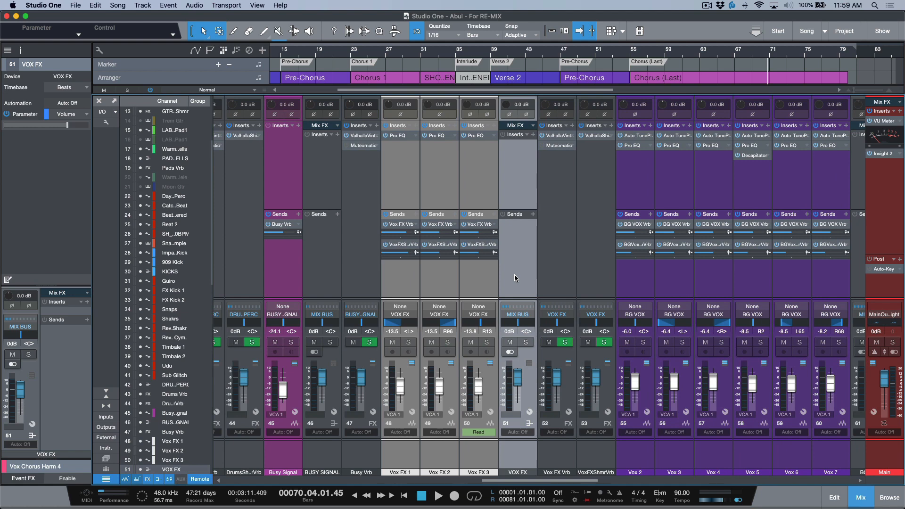
mouse_move(523, 276)
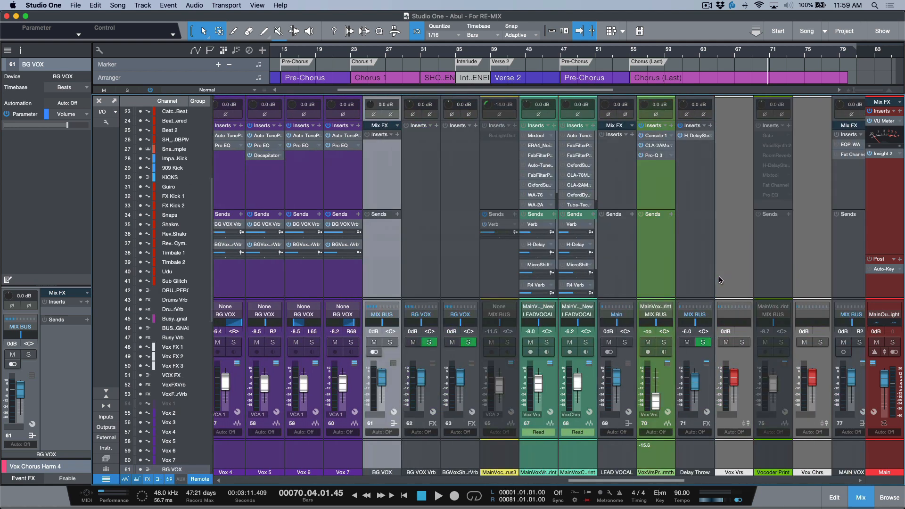
scroll(right, 3)
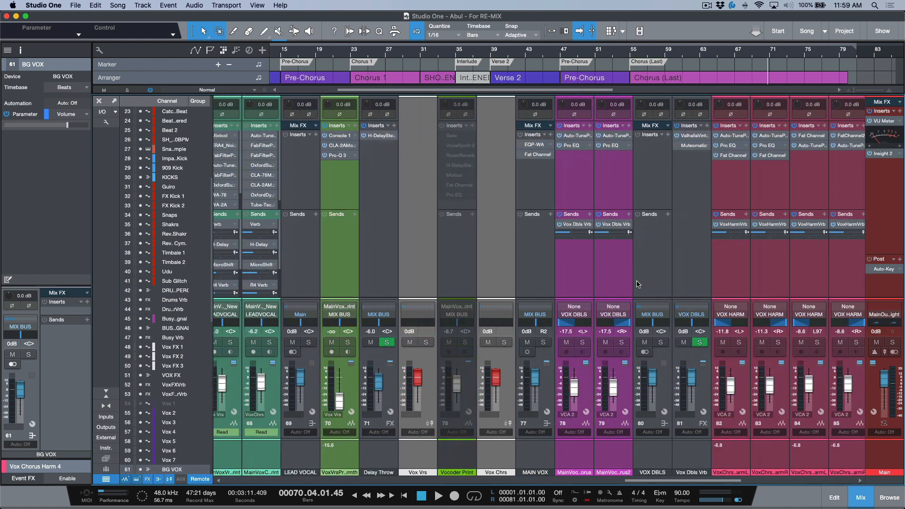
scroll(right, 3)
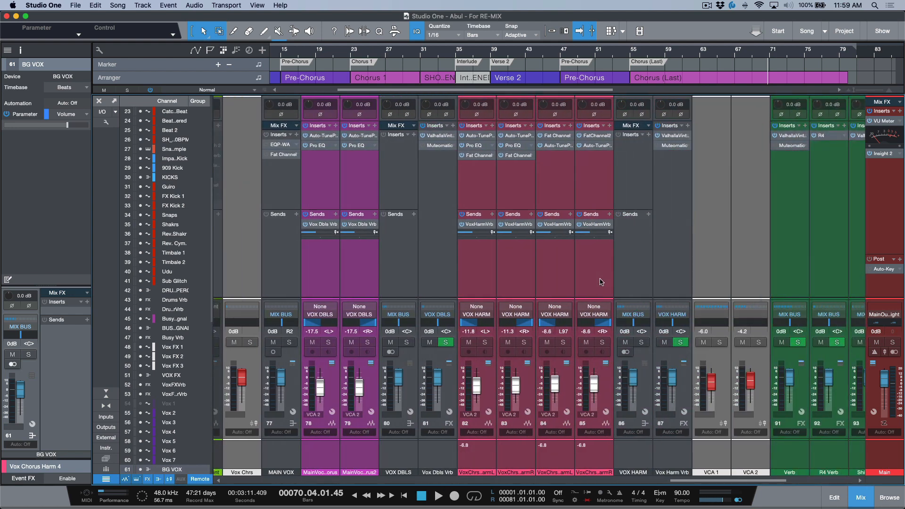
mouse_move(642, 270)
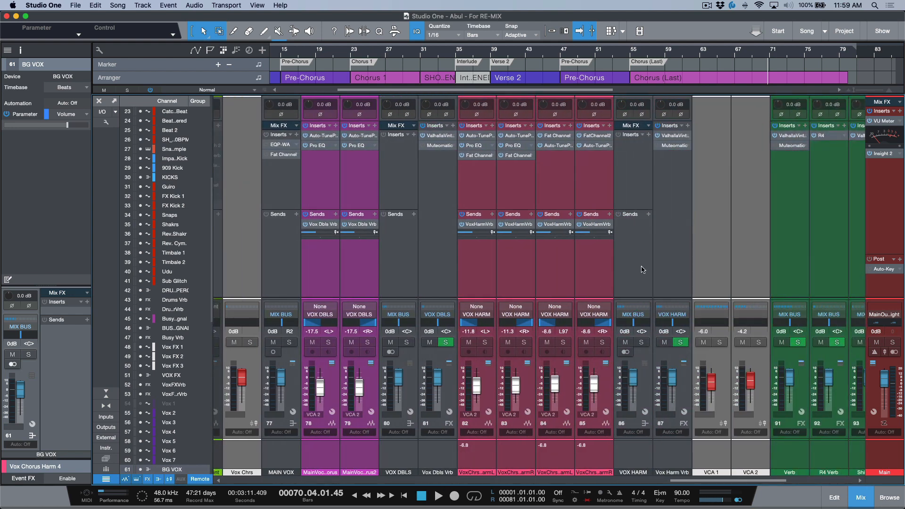
scroll(right, 3)
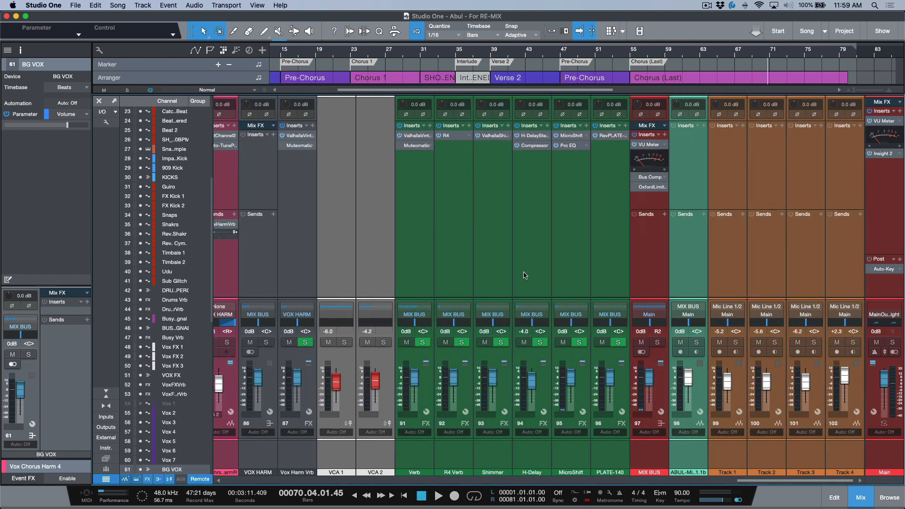
mouse_move(391, 264)
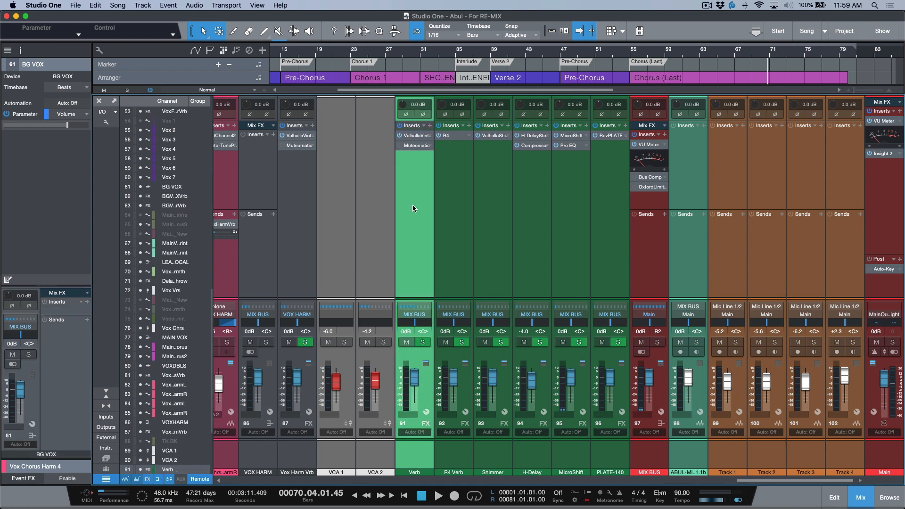
mouse_move(501, 228)
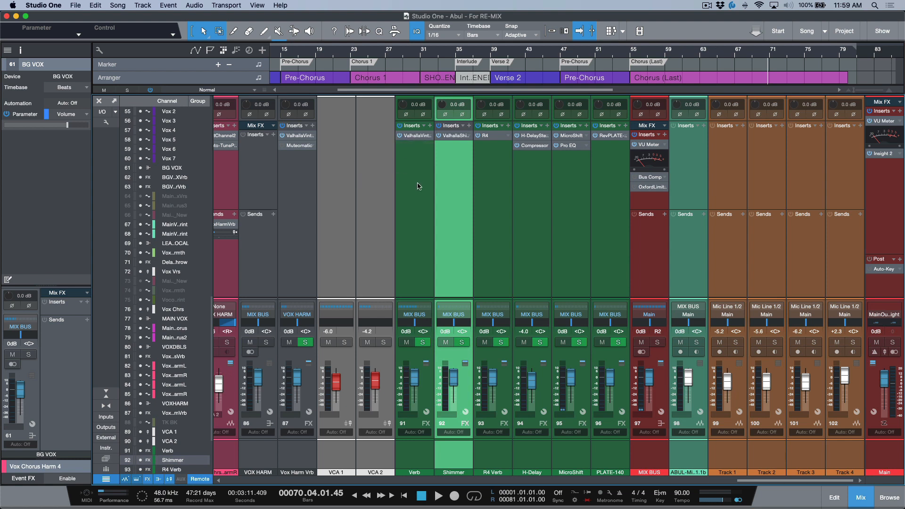
Step: Right-click the Verb channel to add it to the selected return channels
right_click(419, 184)
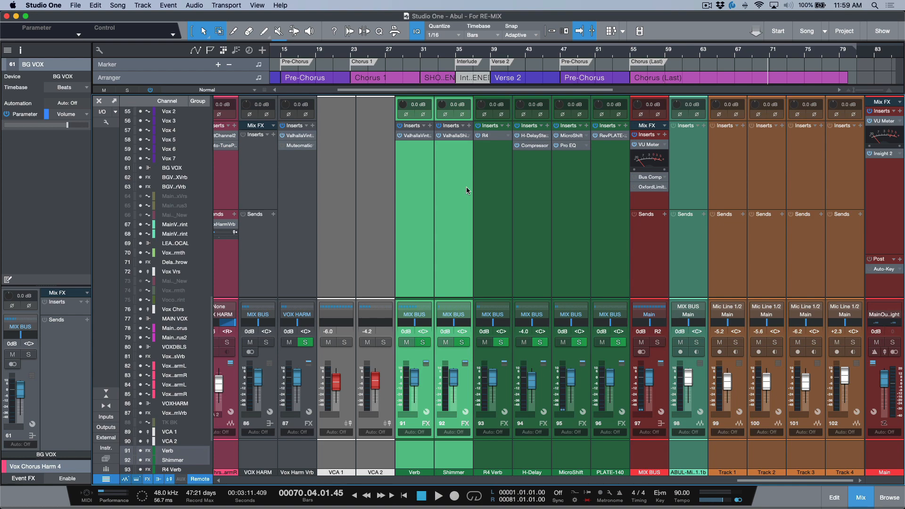
mouse_move(414, 259)
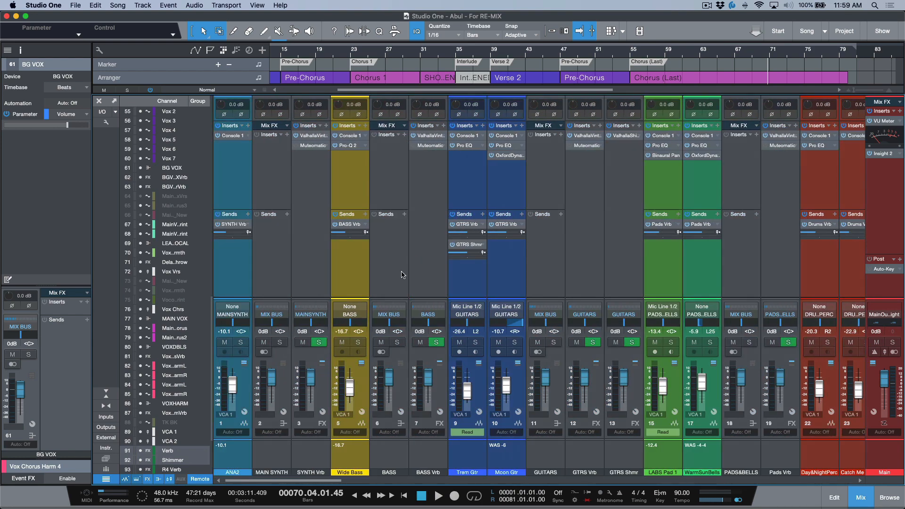
mouse_move(593, 277)
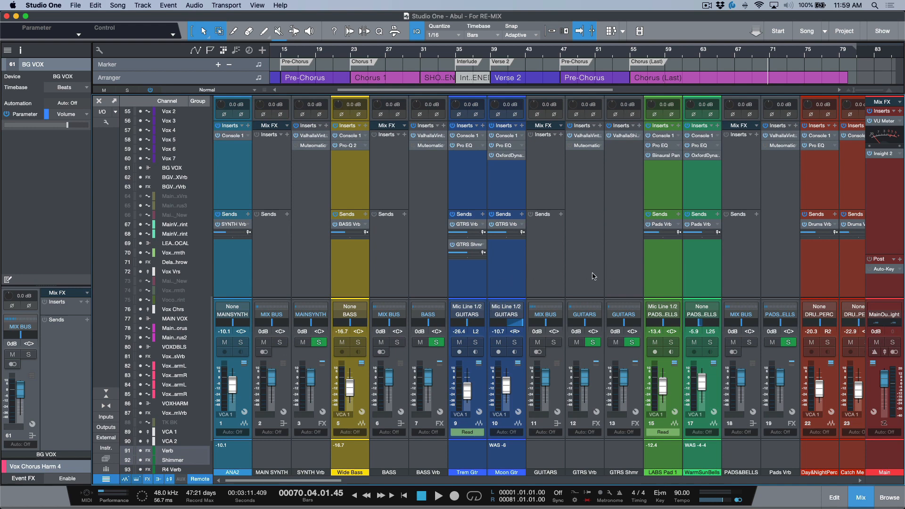
Step: Scroll the console right and down to review the instrument channels and reverb returns
scroll(right, 3)
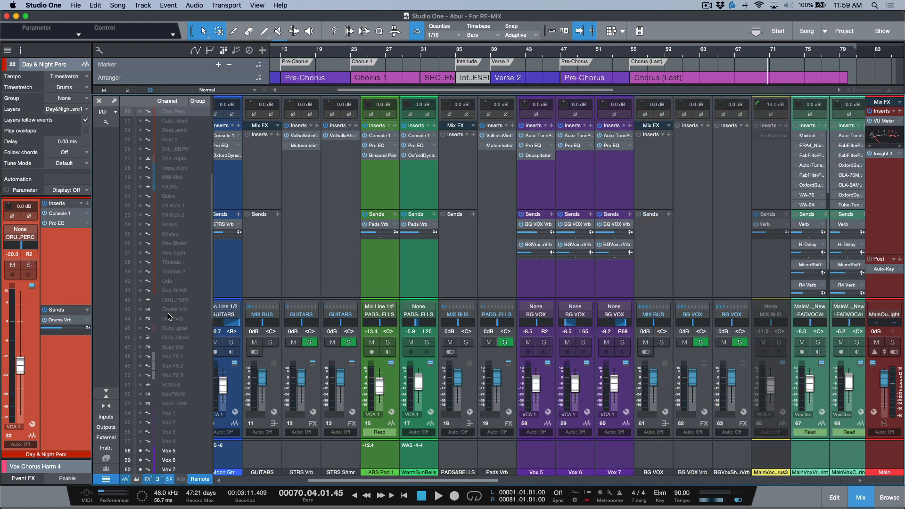
scroll(down, 3)
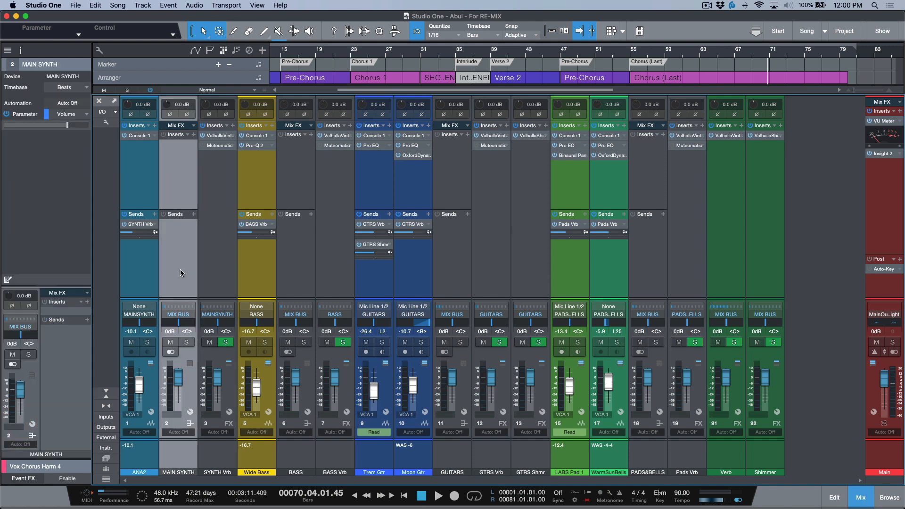
mouse_move(206, 291)
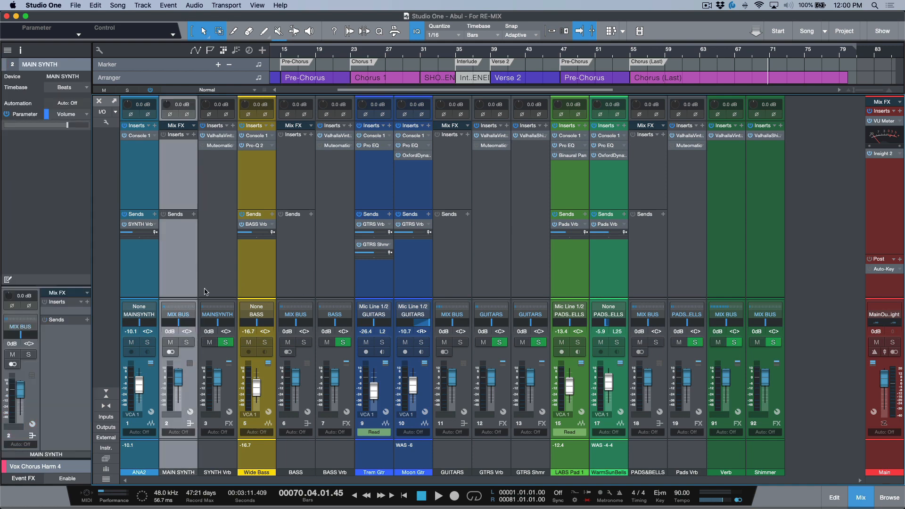
mouse_move(240, 291)
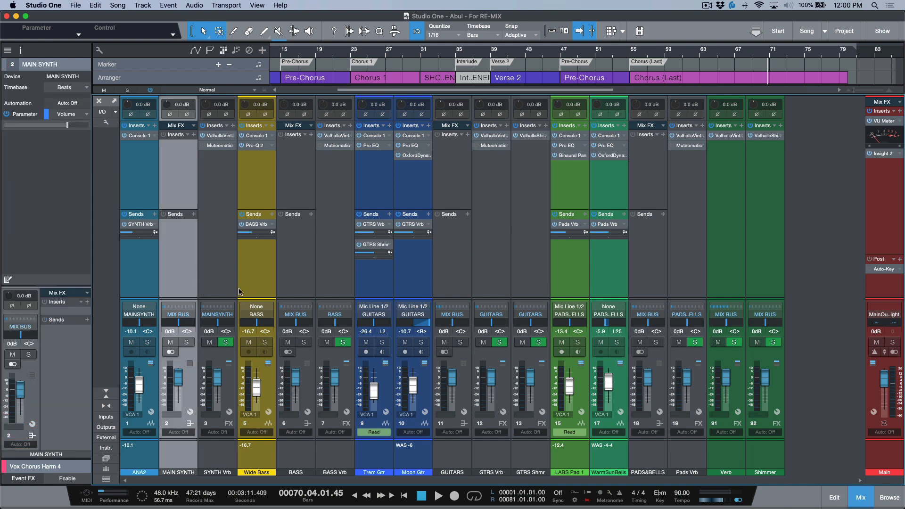
mouse_move(186, 158)
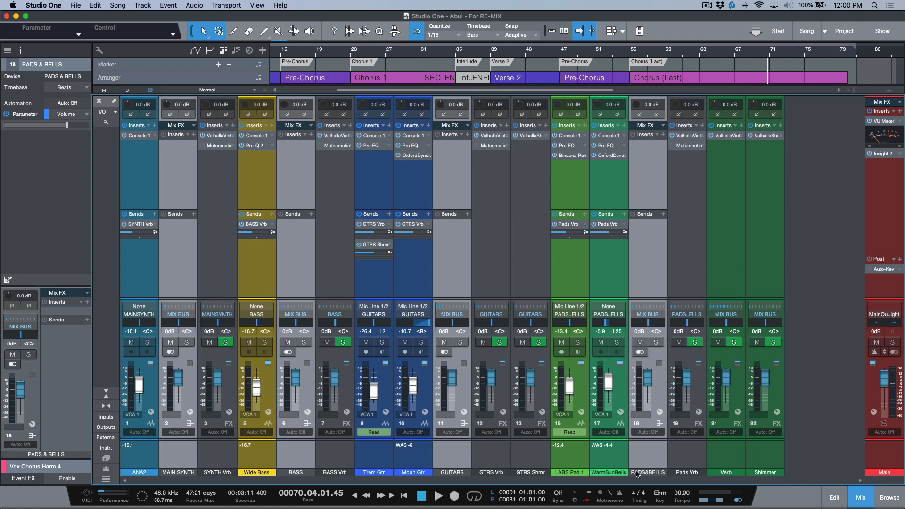
mouse_move(662, 474)
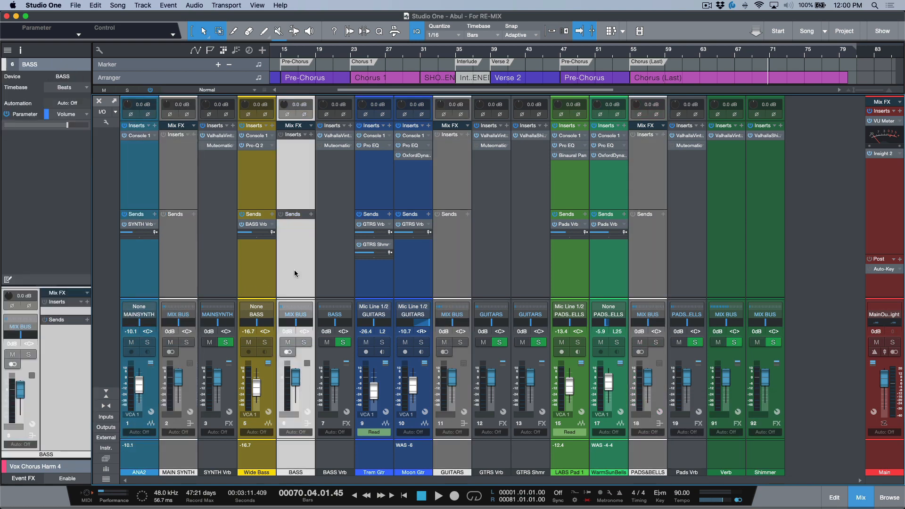
click(452, 313)
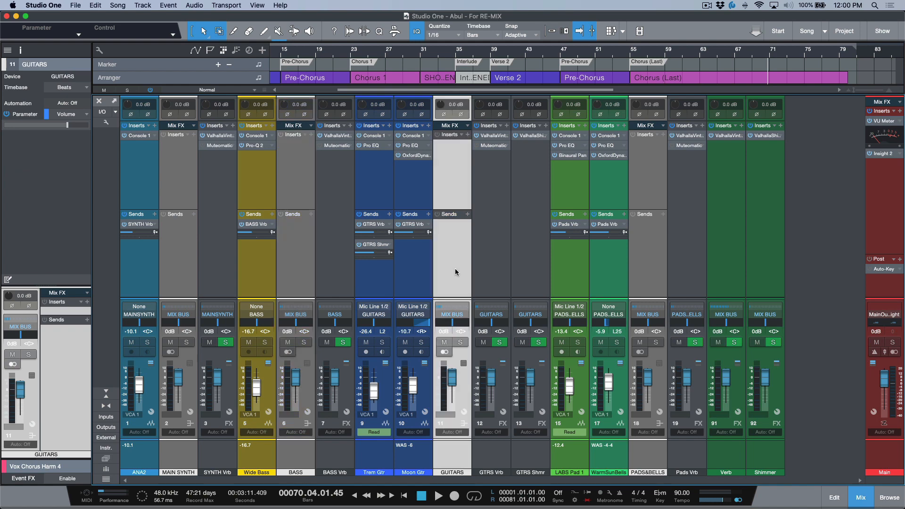
mouse_move(150, 283)
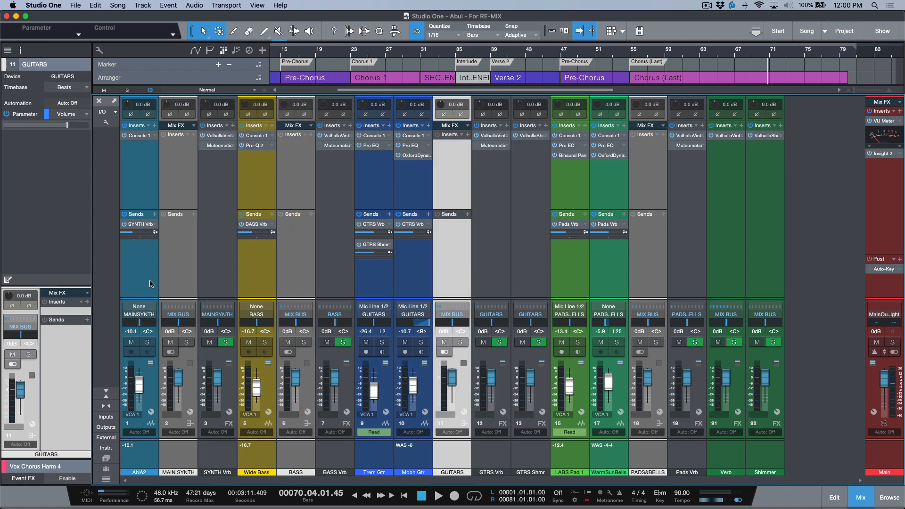
click(138, 471)
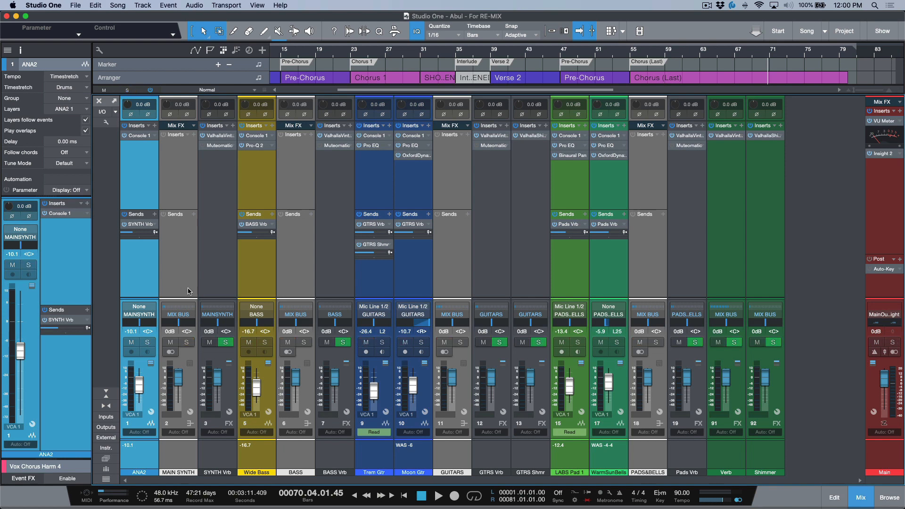
click(117, 5)
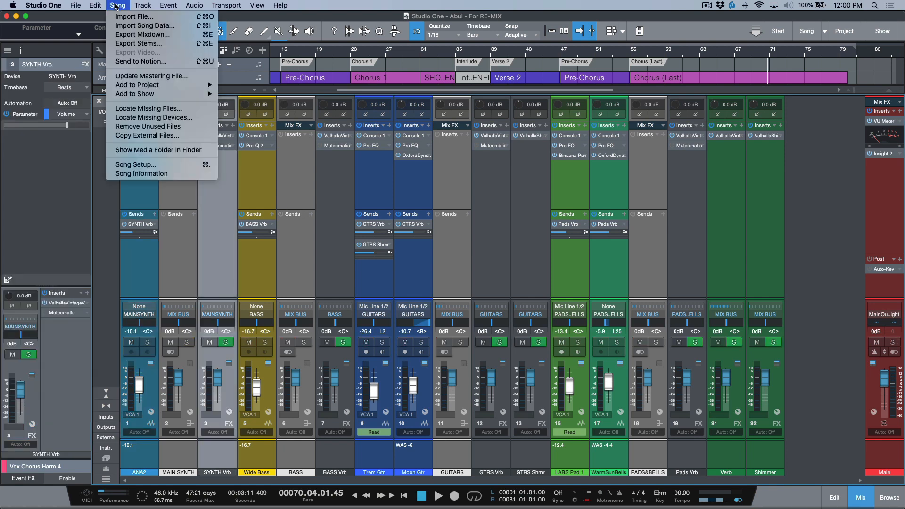
click(139, 34)
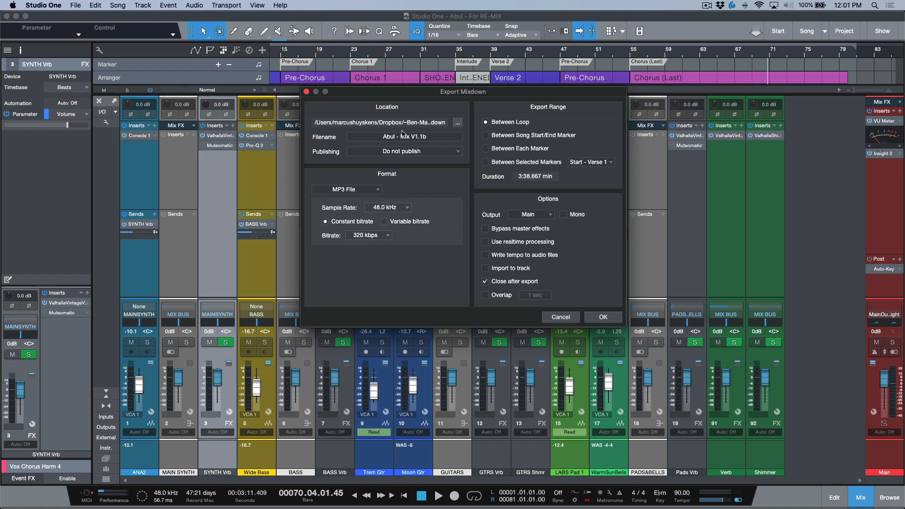
mouse_move(460, 303)
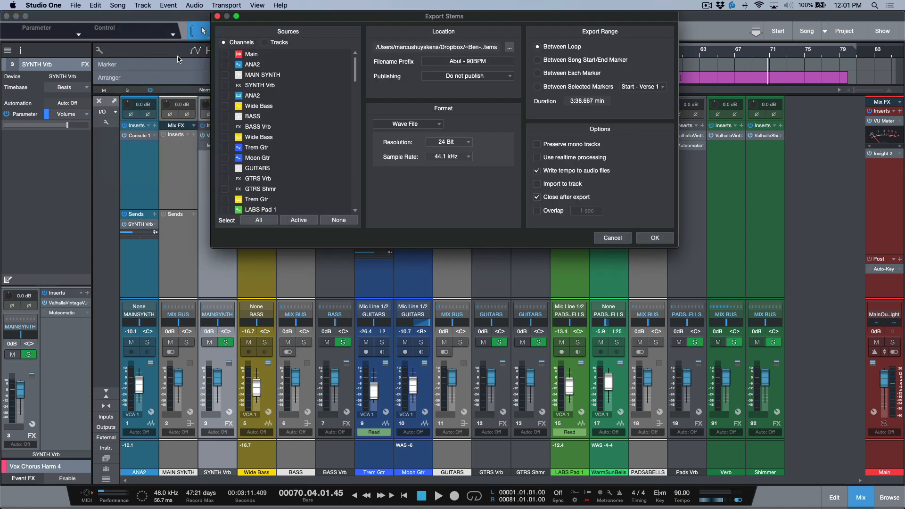
click(339, 220)
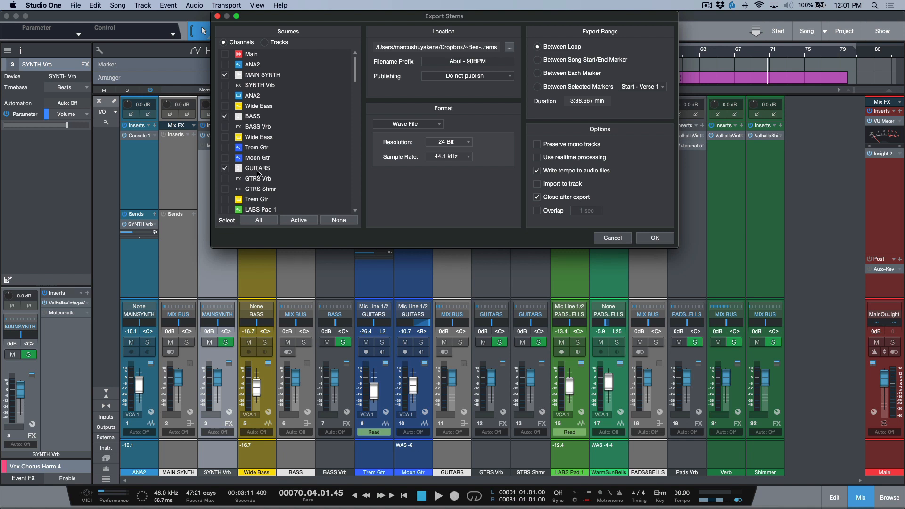
mouse_move(219, 123)
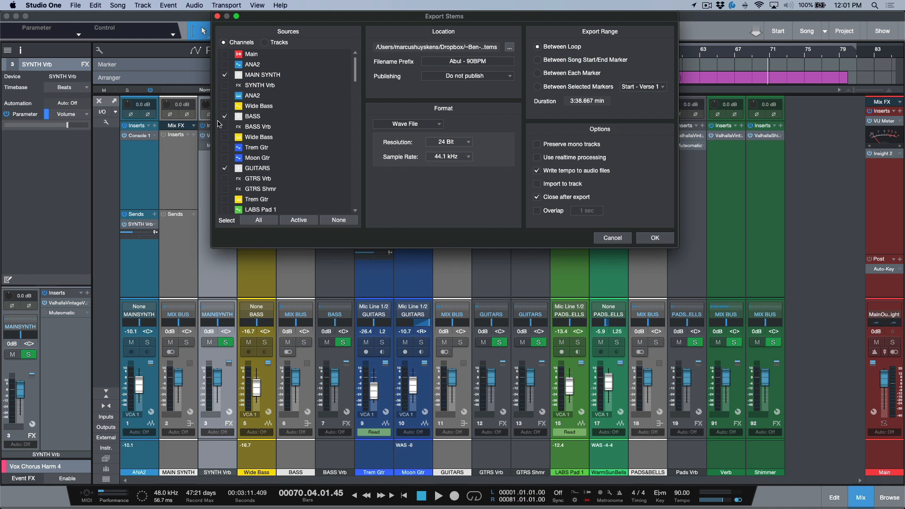
mouse_move(206, 433)
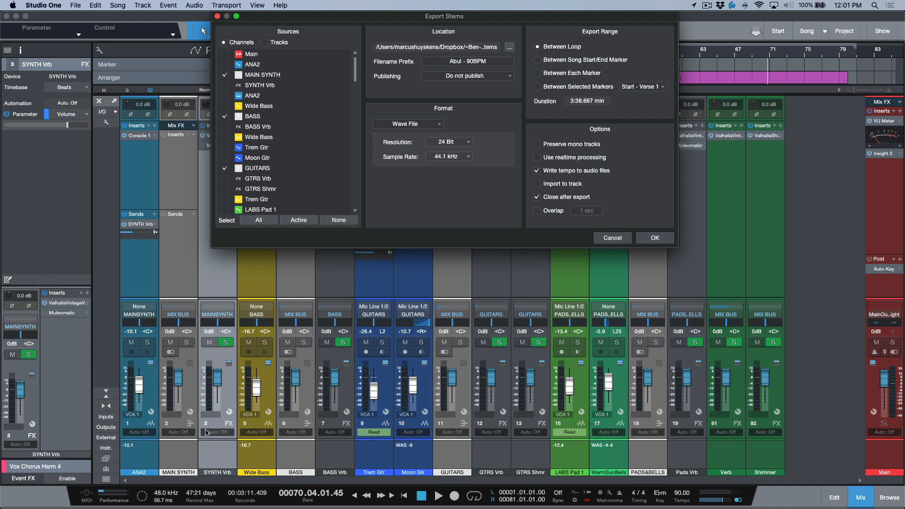
mouse_move(181, 322)
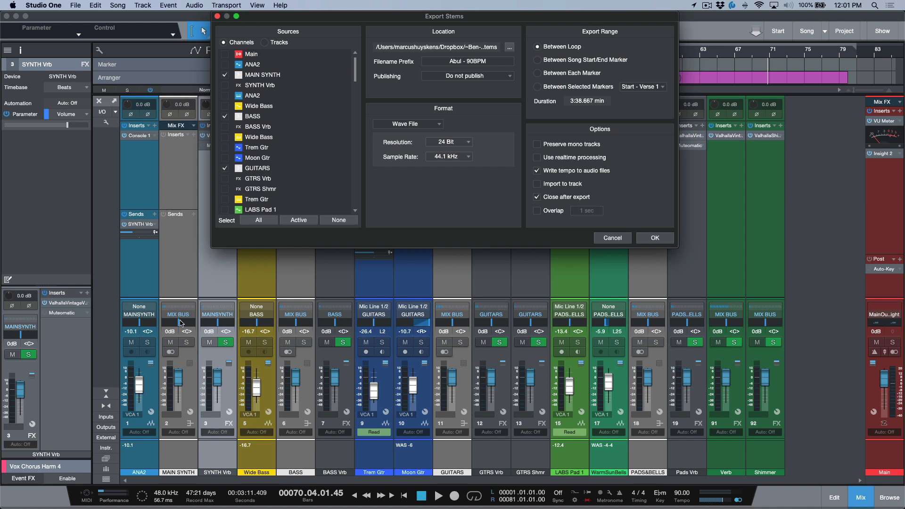
mouse_move(181, 321)
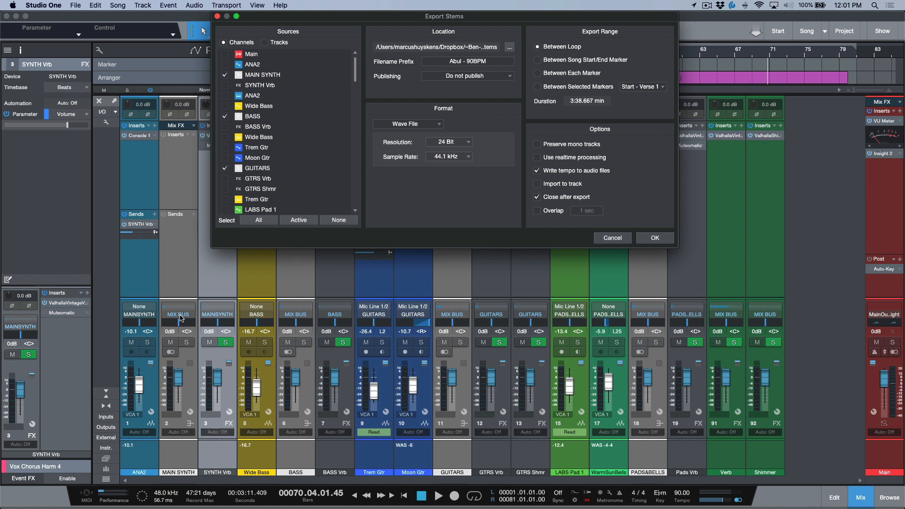
mouse_move(611, 257)
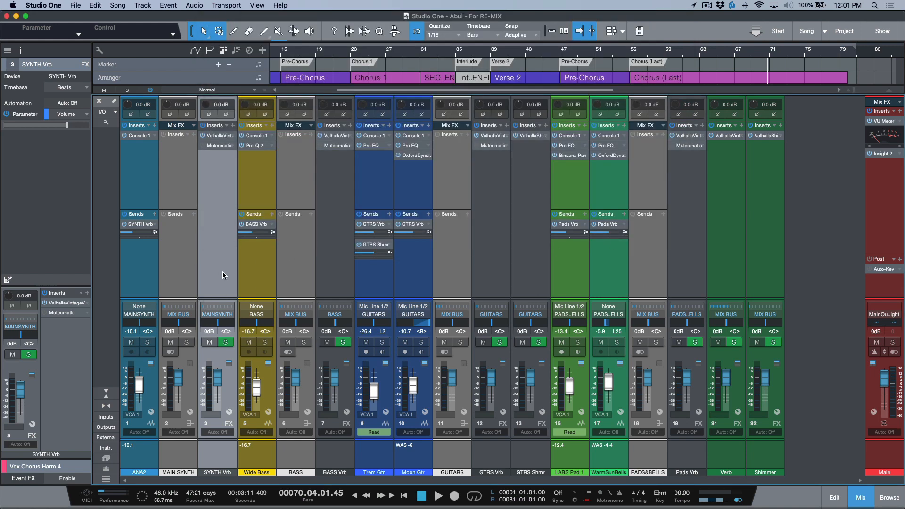
mouse_move(236, 272)
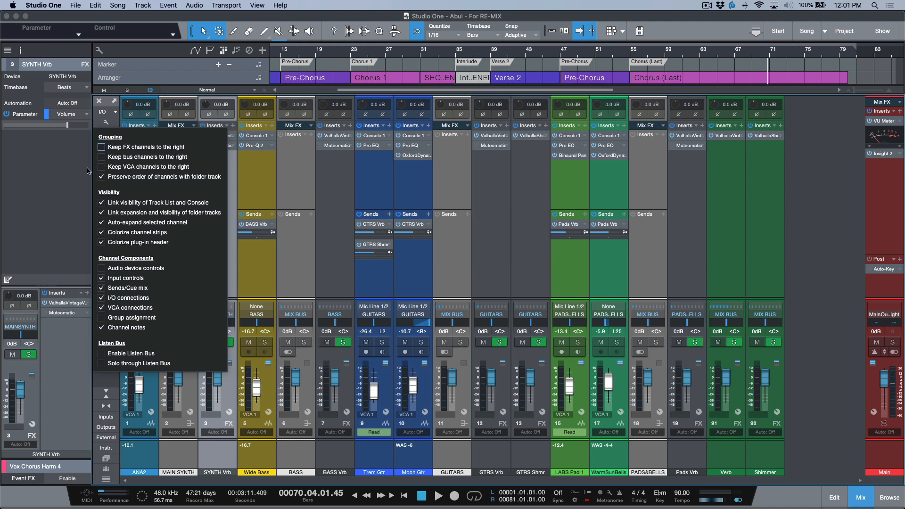
mouse_move(65, 175)
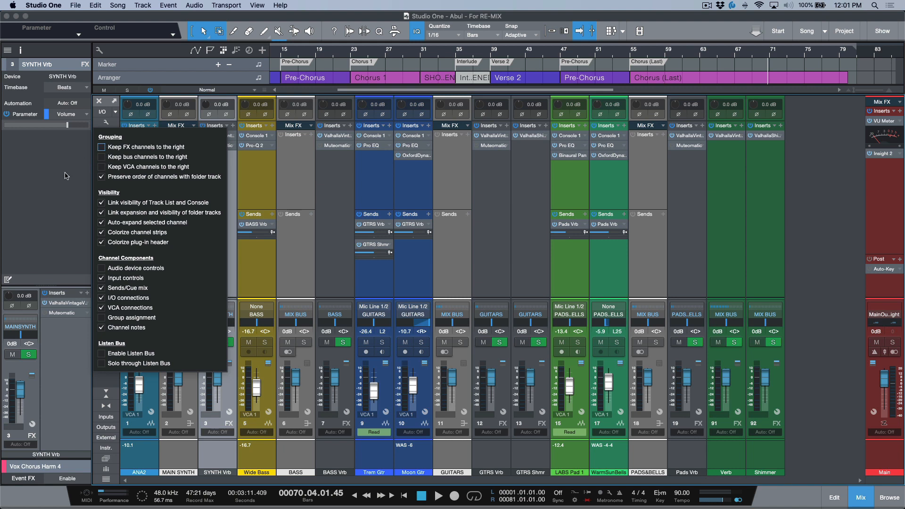
mouse_move(275, 283)
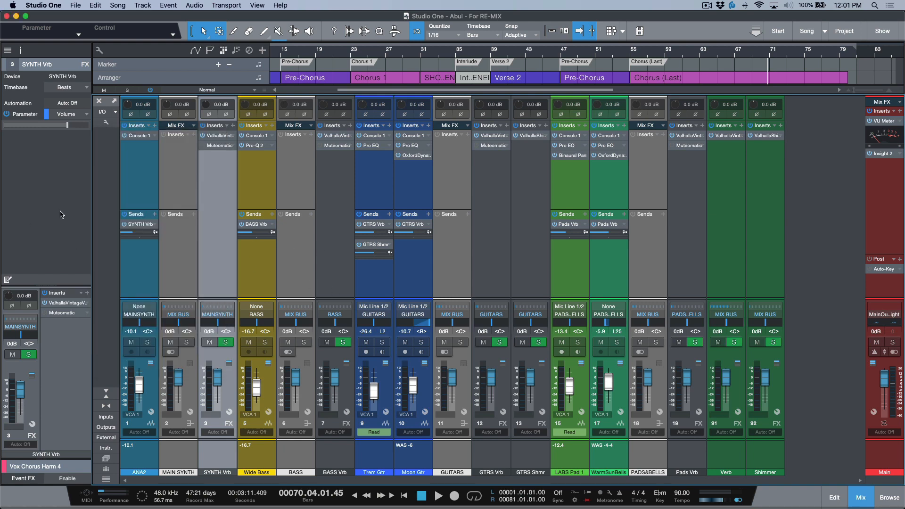
Step: Right-click an empty area of the mixer to bring up the add-channel options
right_click(177, 260)
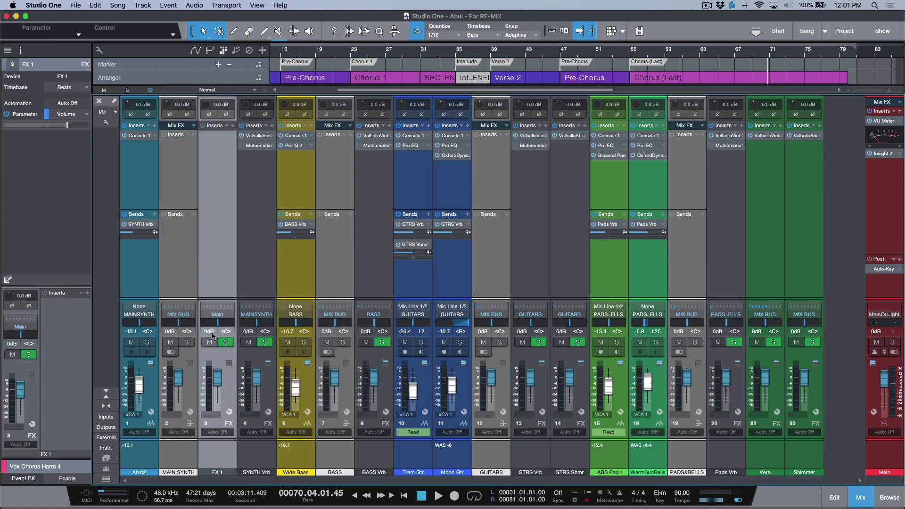
mouse_move(216, 473)
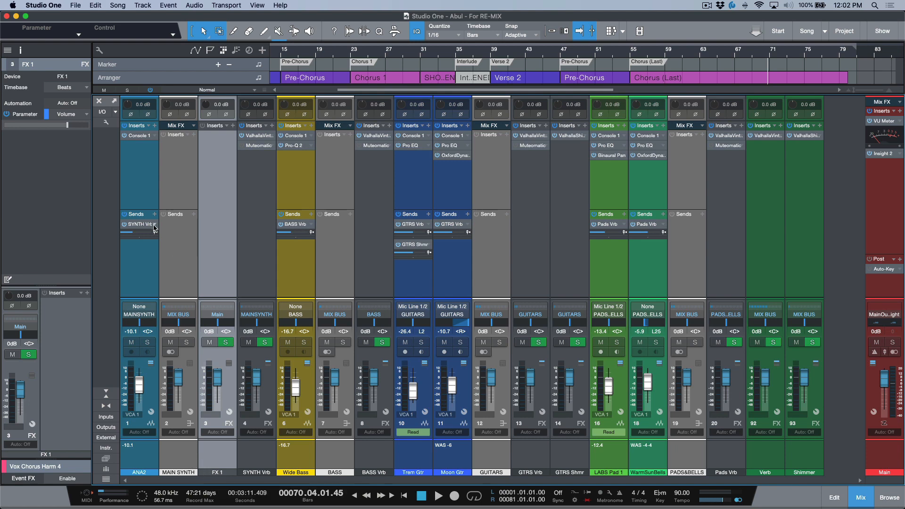
Step: Route ANA2's reverb send to Verb and Trem Gtr's second send to Shimmer
click(153, 225)
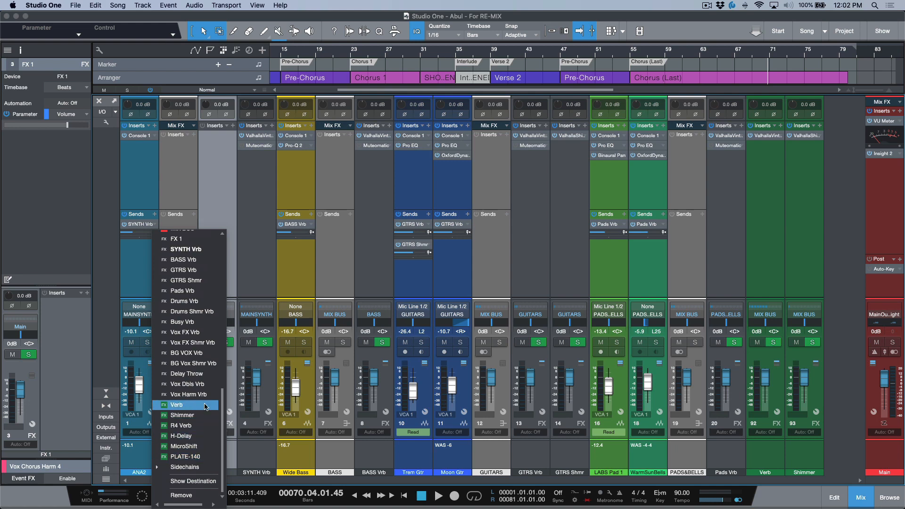
click(177, 404)
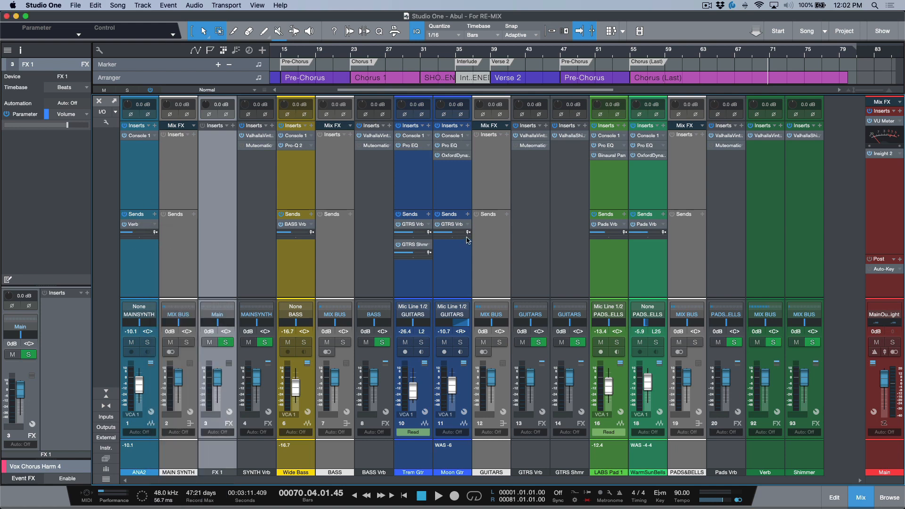
mouse_move(428, 248)
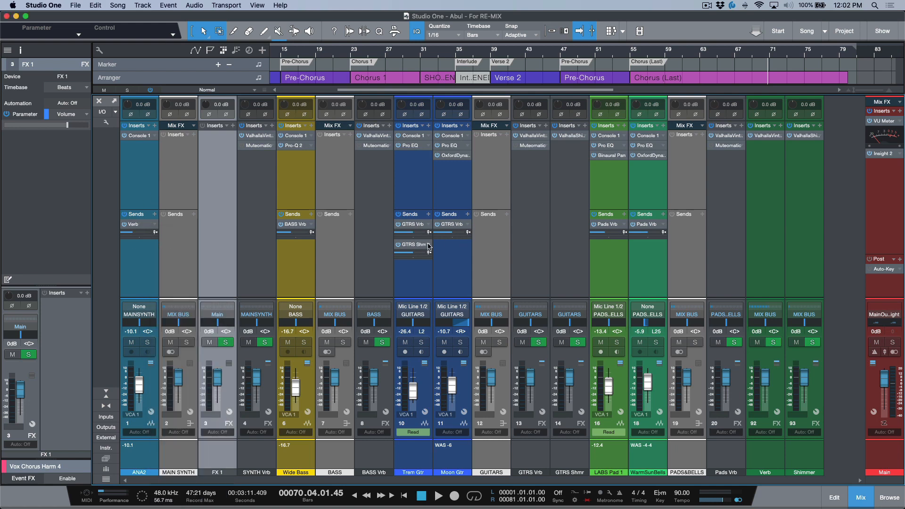
click(411, 244)
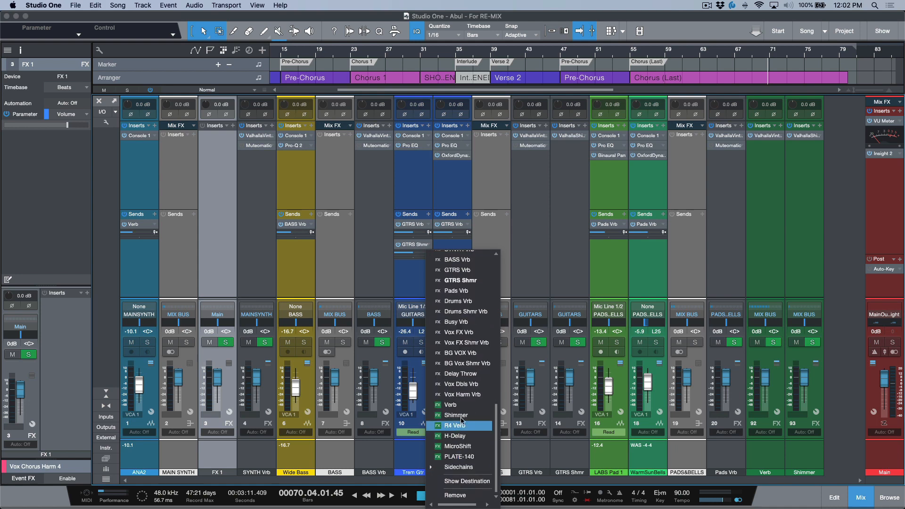
click(457, 415)
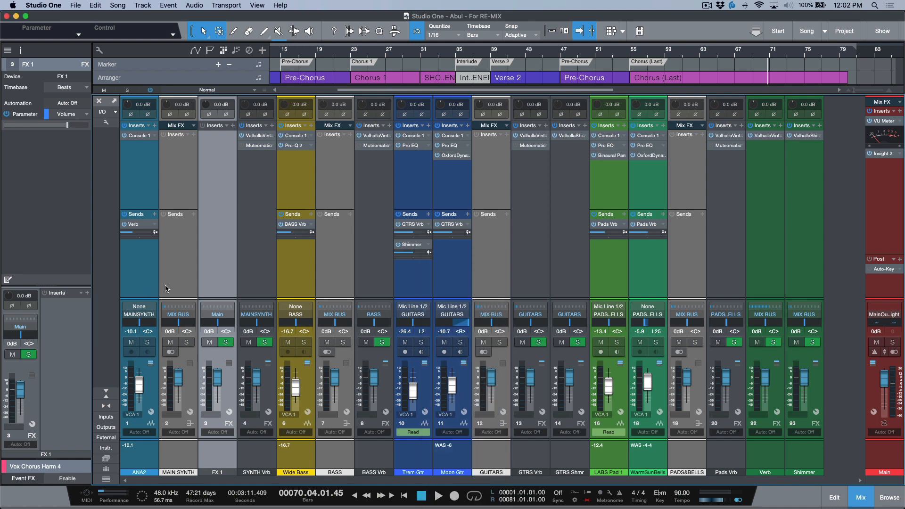
mouse_move(213, 268)
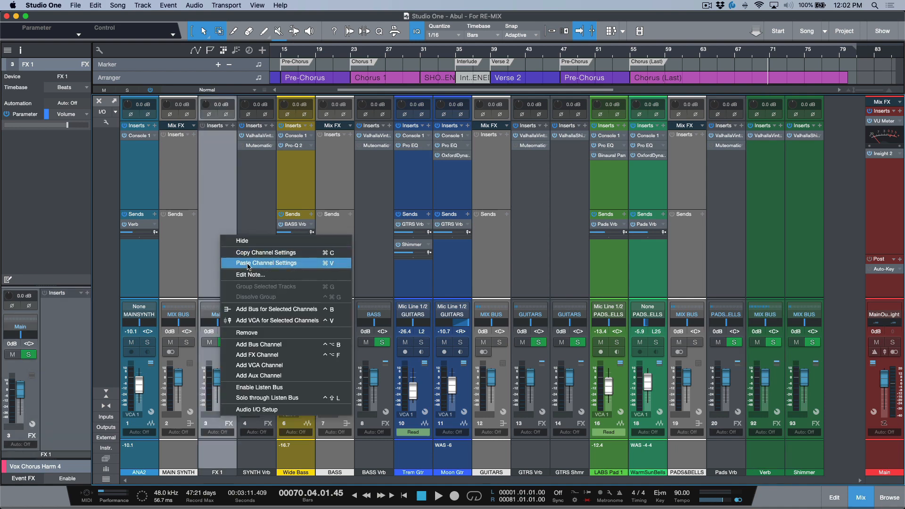
Step: Paste the copied reverb channel settings onto FX 1, giving it a ValhallaVintageVerb insert
click(267, 262)
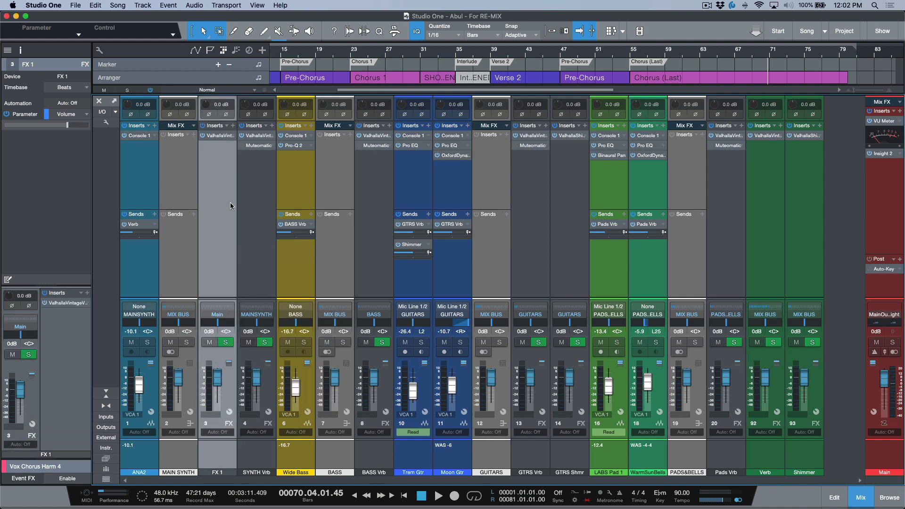
mouse_move(678, 291)
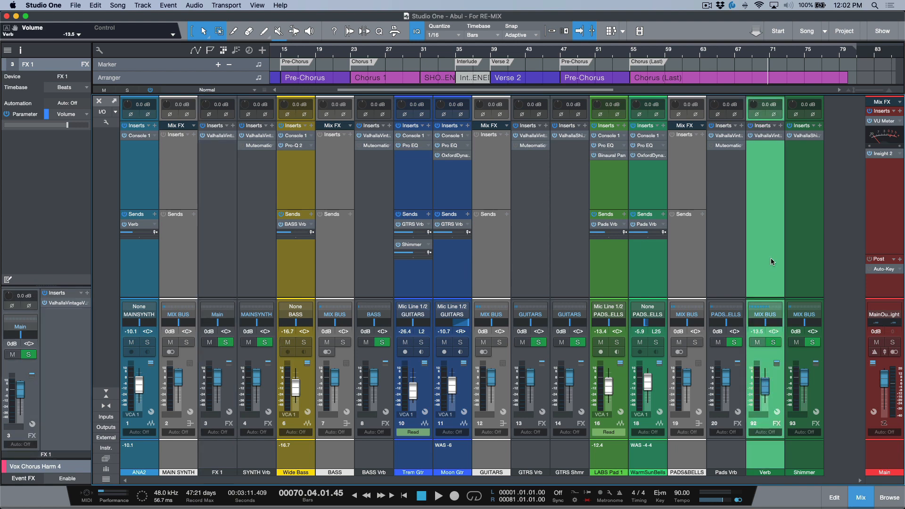
right_click(767, 265)
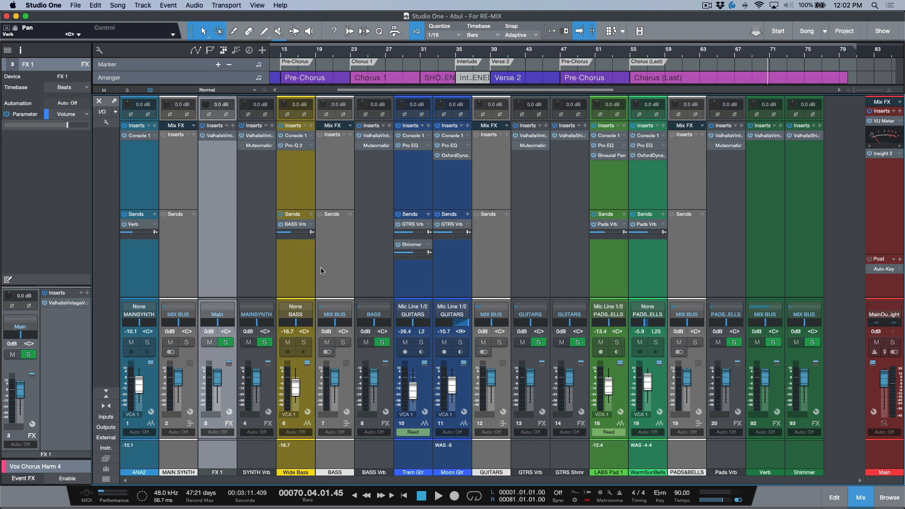
mouse_move(219, 476)
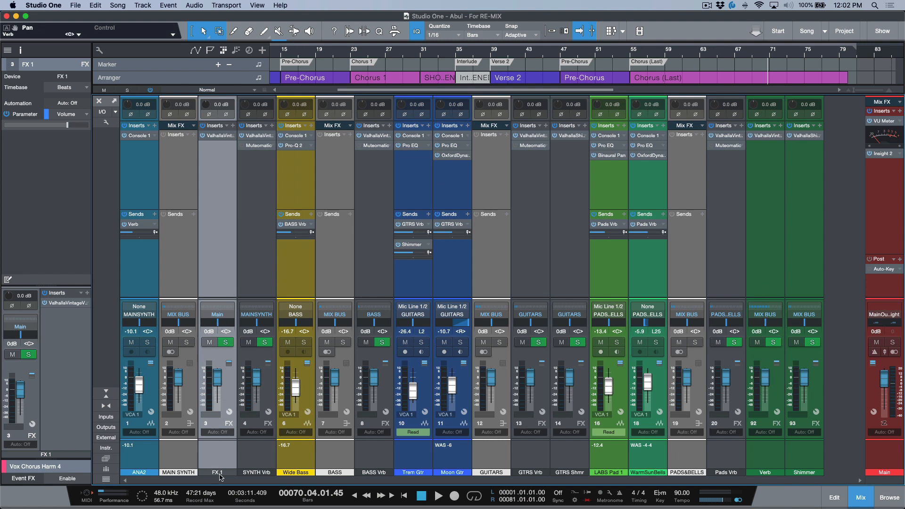
mouse_move(260, 475)
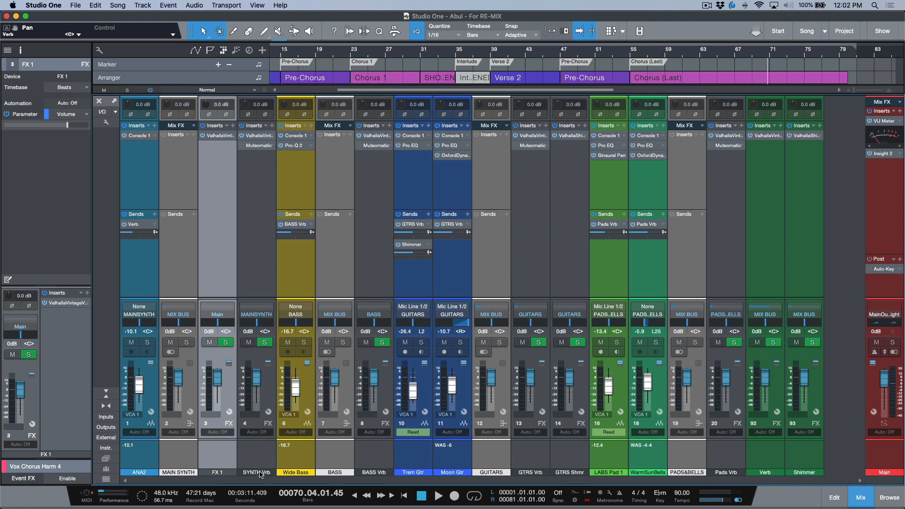
mouse_move(231, 460)
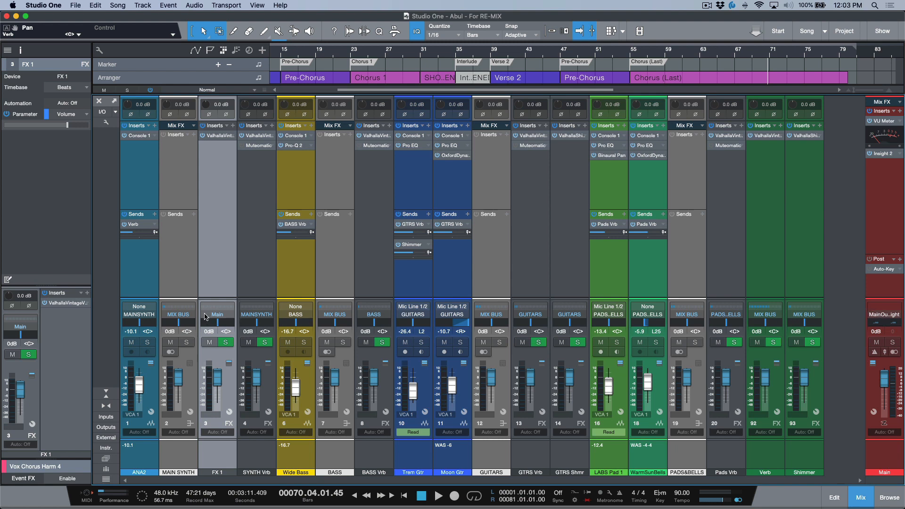
mouse_move(184, 257)
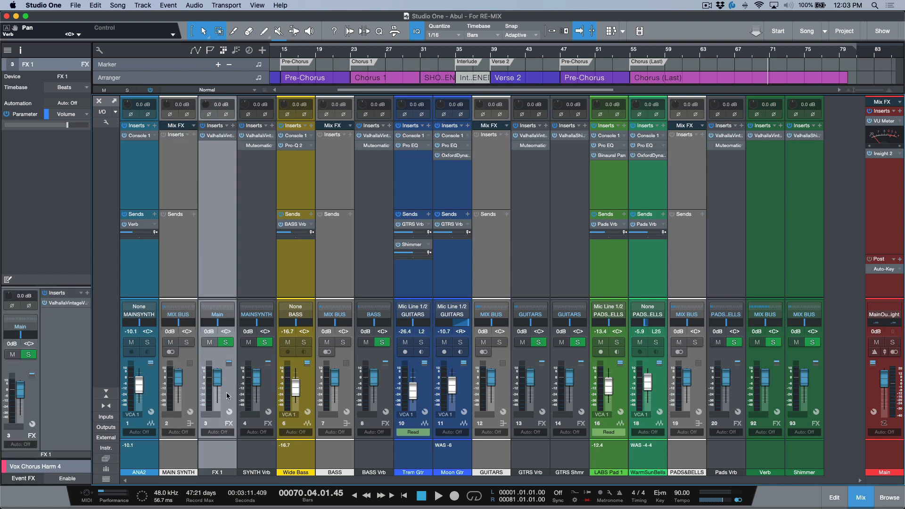
mouse_move(168, 461)
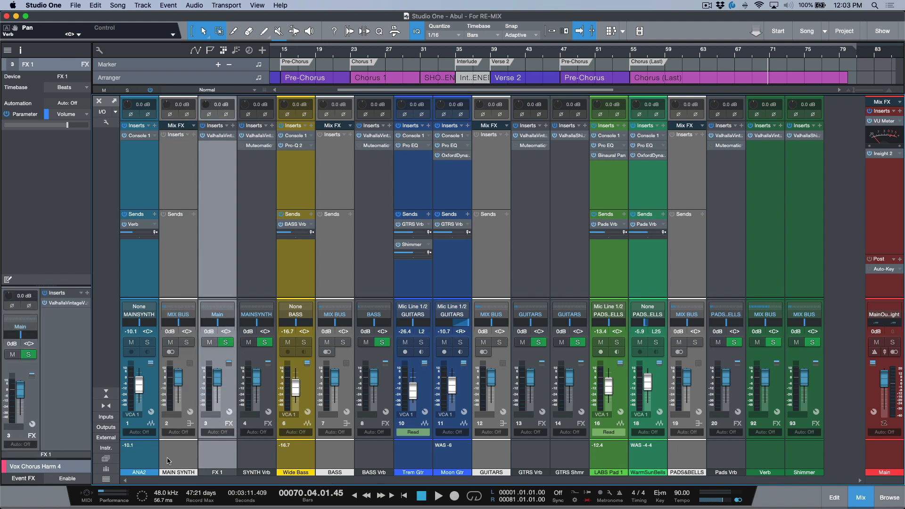
Step: Set FX 1's output destination to the MAIN SYNTH bus
click(217, 314)
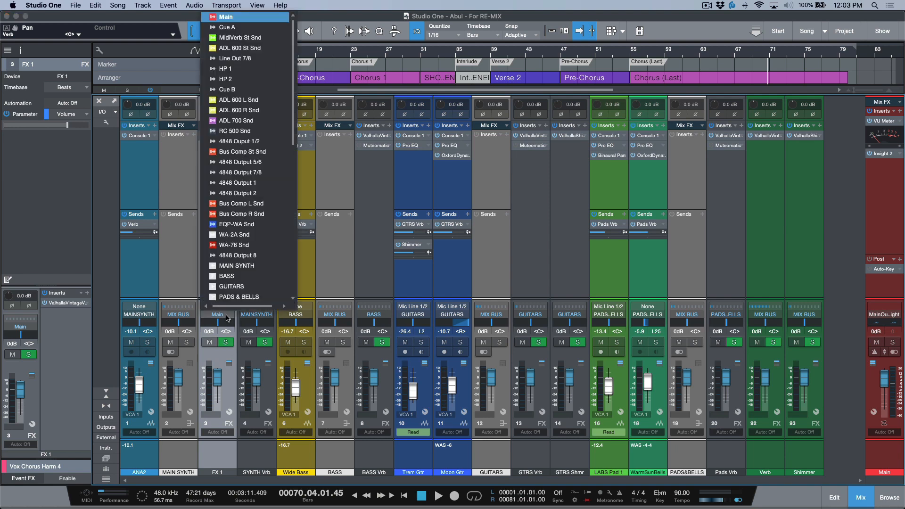
mouse_move(236, 266)
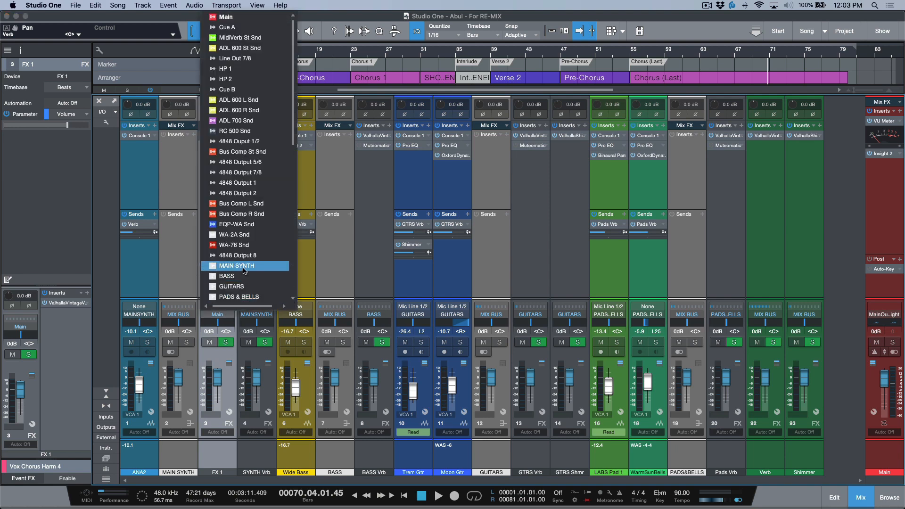
click(237, 265)
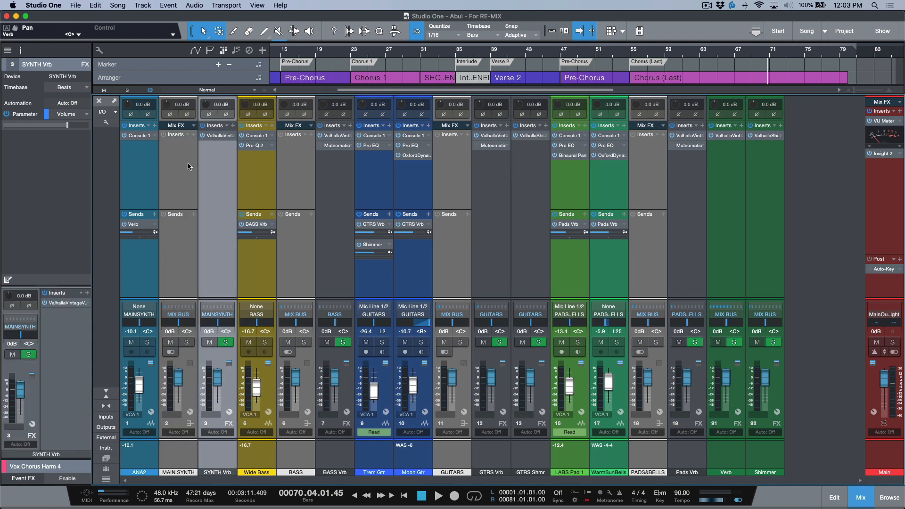
mouse_move(218, 270)
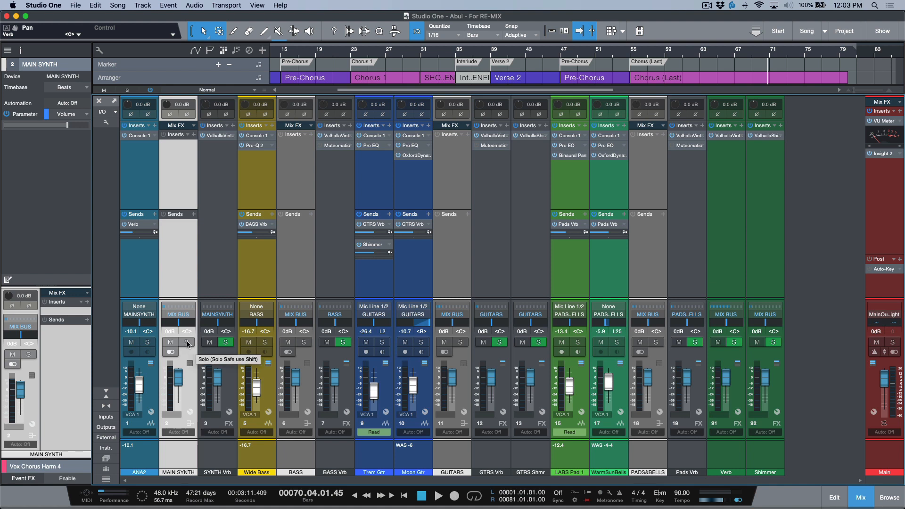
Step: Solo the MAIN SYNTH bus and switch ANA2's reverb send from Verb to SYNTH Vrb
click(187, 343)
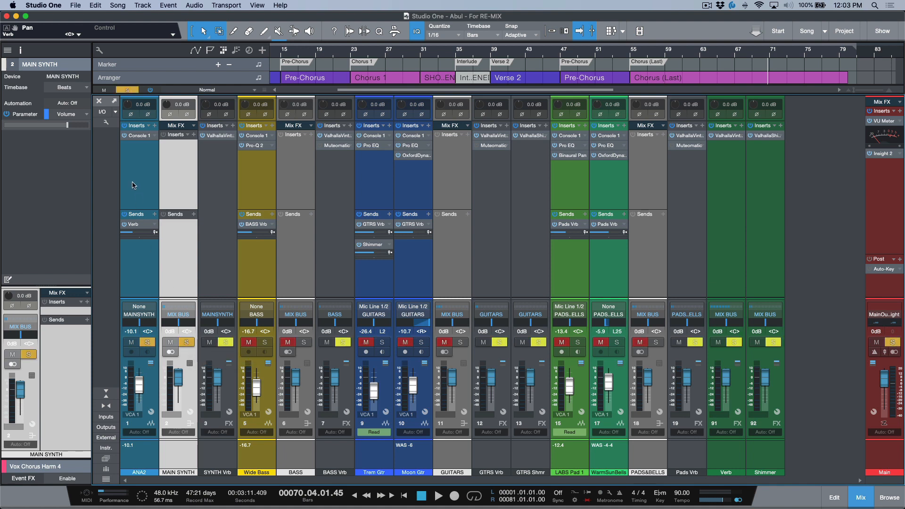
mouse_move(148, 206)
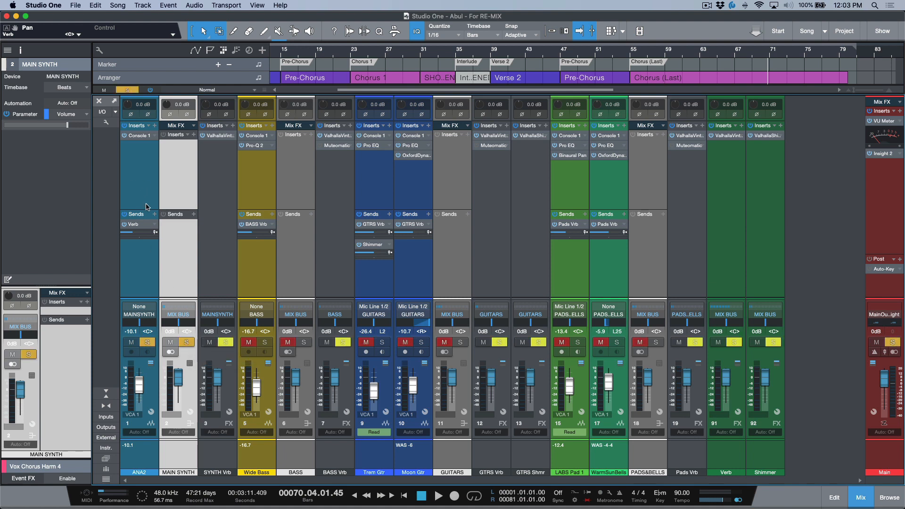
mouse_move(132, 218)
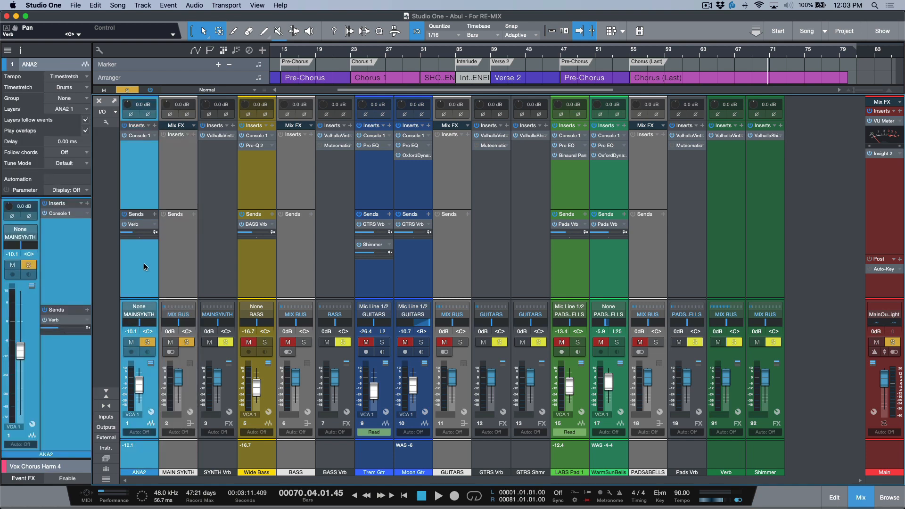
mouse_move(154, 227)
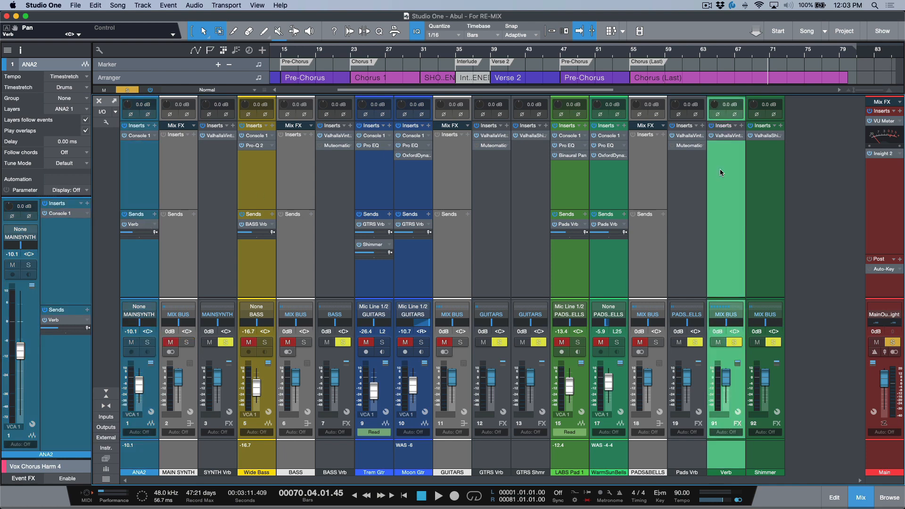
click(133, 224)
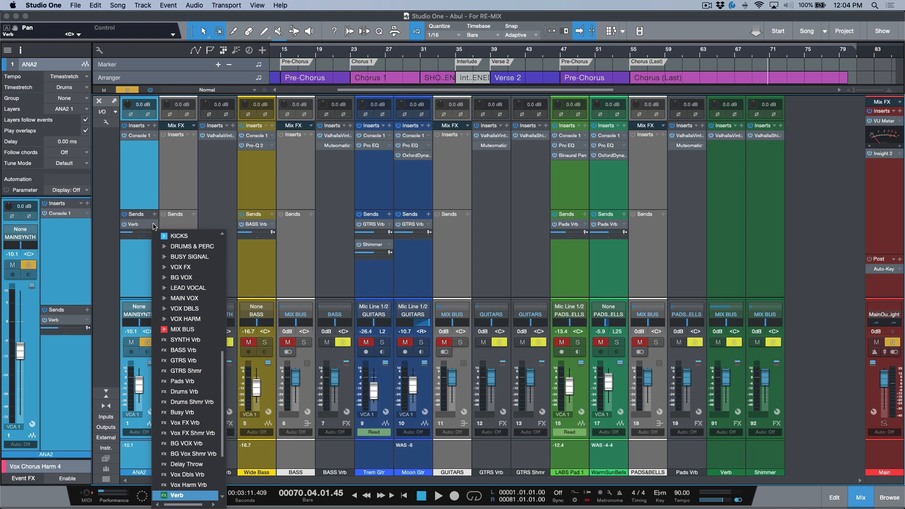
click(143, 262)
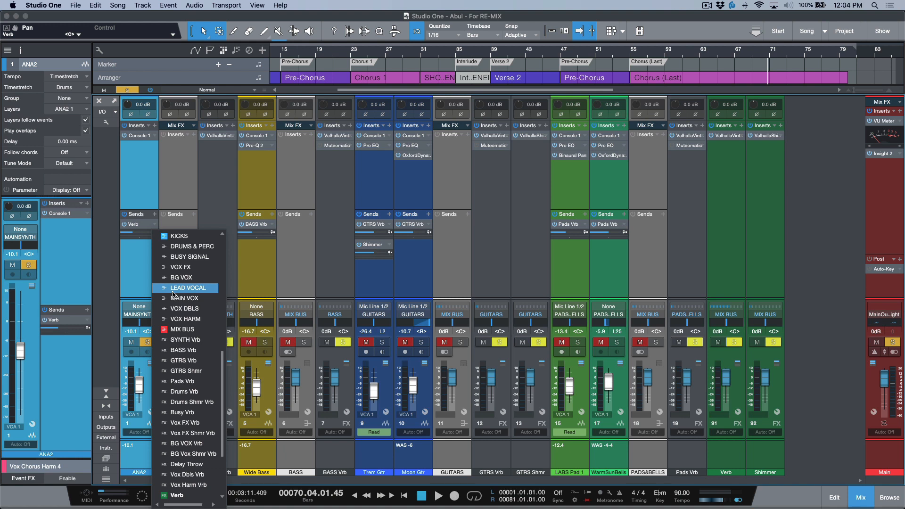
mouse_move(180, 338)
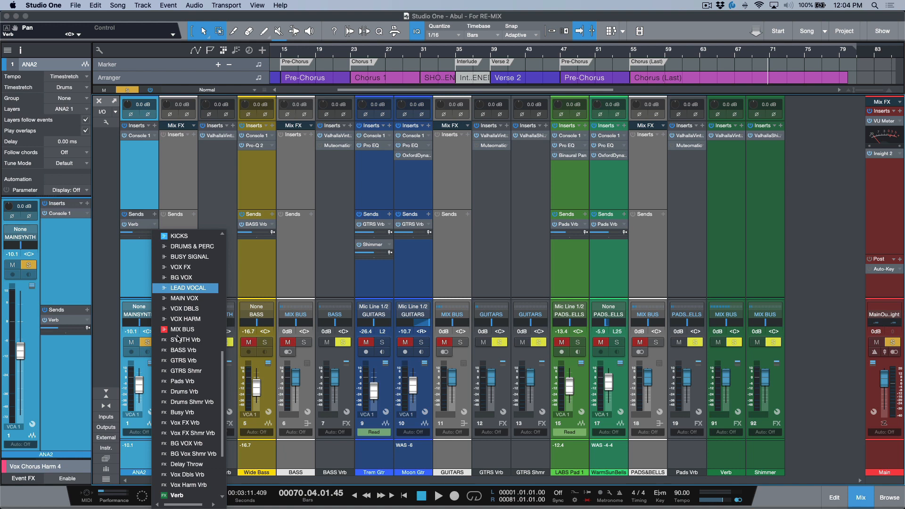
click(185, 339)
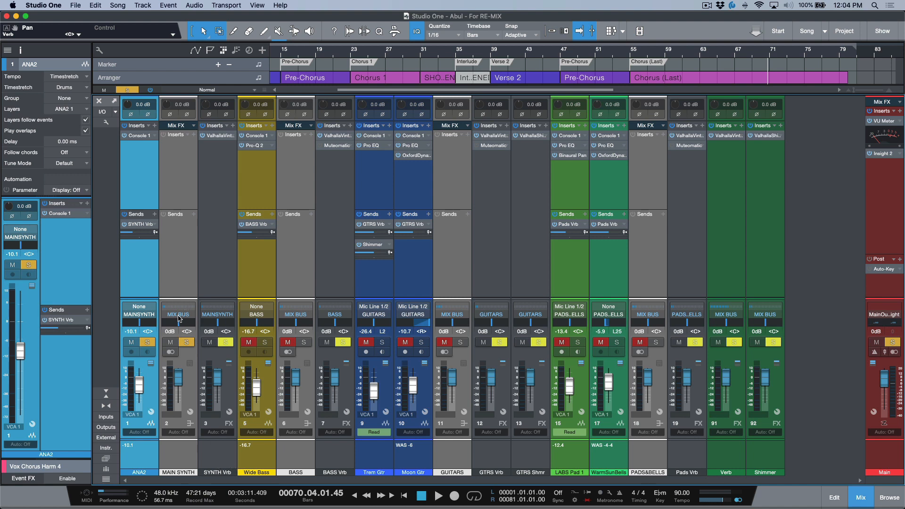
mouse_move(272, 260)
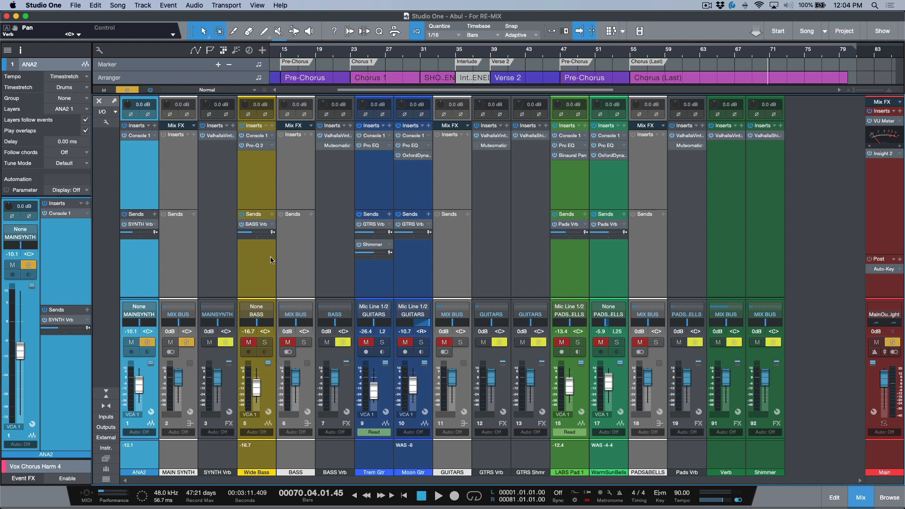
mouse_move(300, 287)
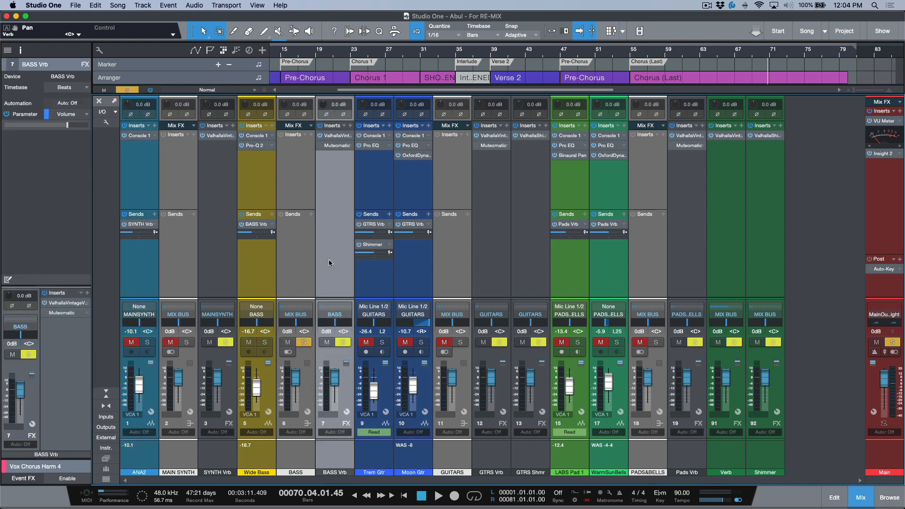
mouse_move(429, 281)
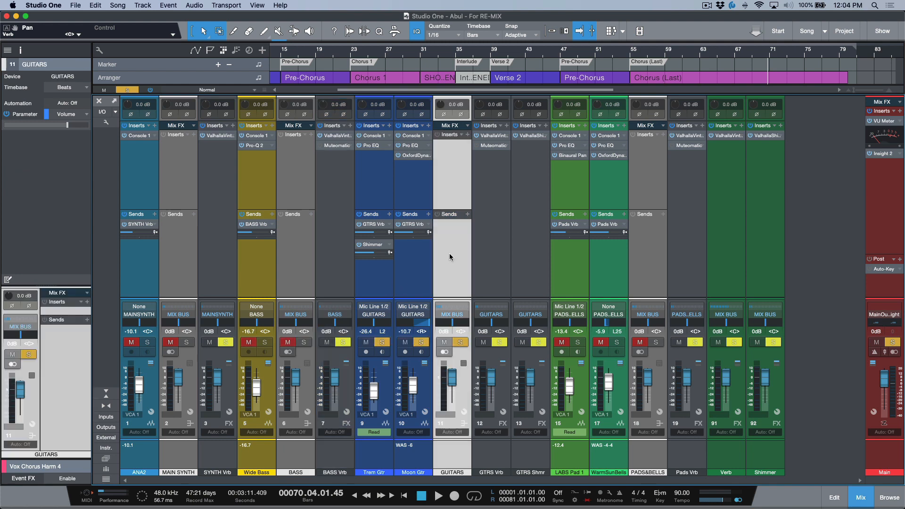
mouse_move(372, 230)
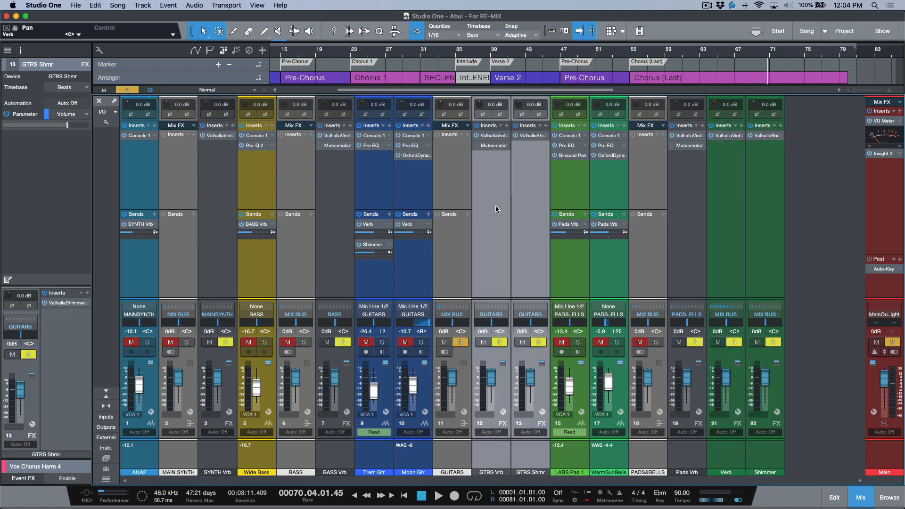
mouse_move(520, 217)
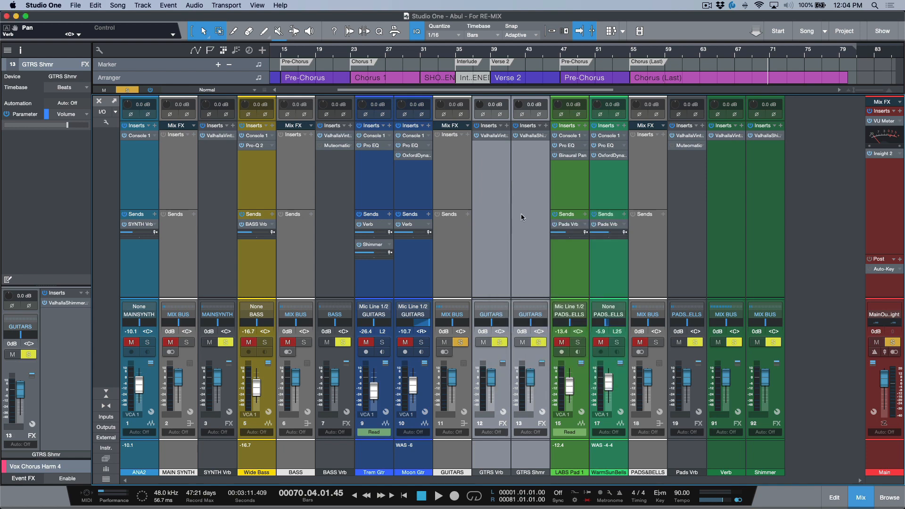
mouse_move(498, 145)
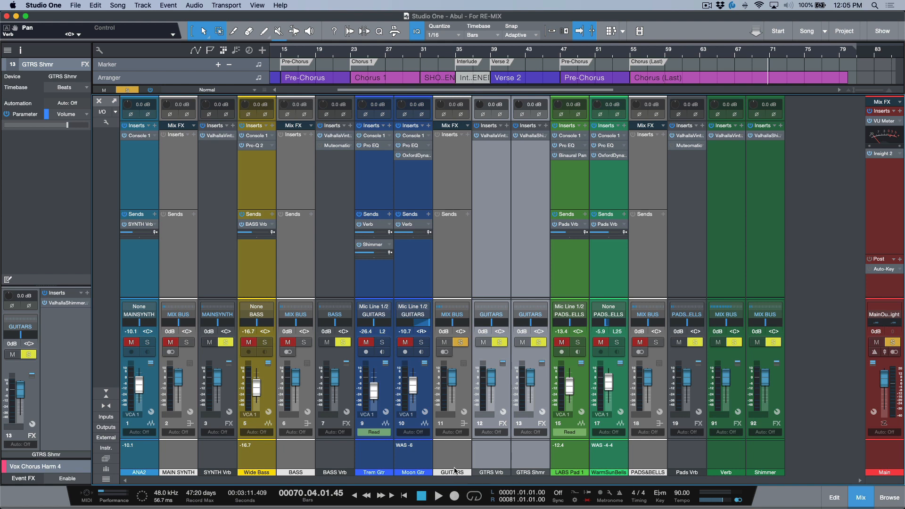
mouse_move(526, 477)
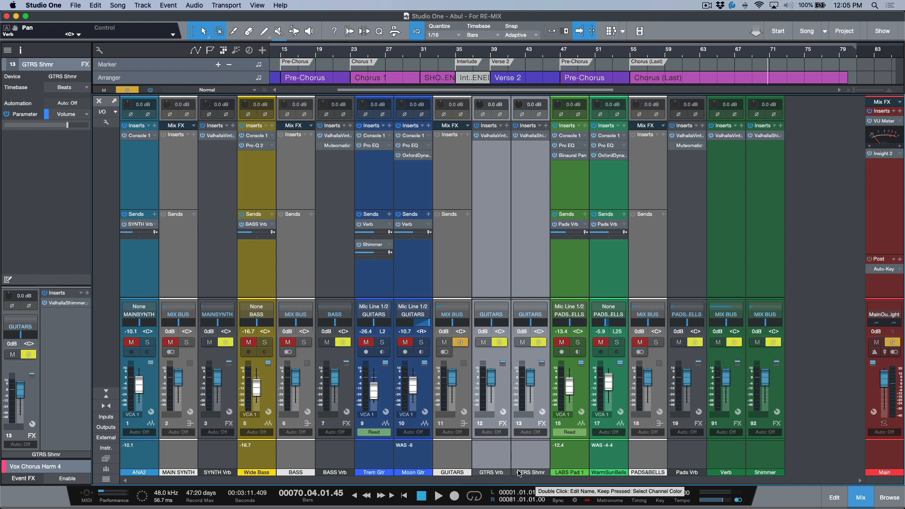
mouse_move(483, 280)
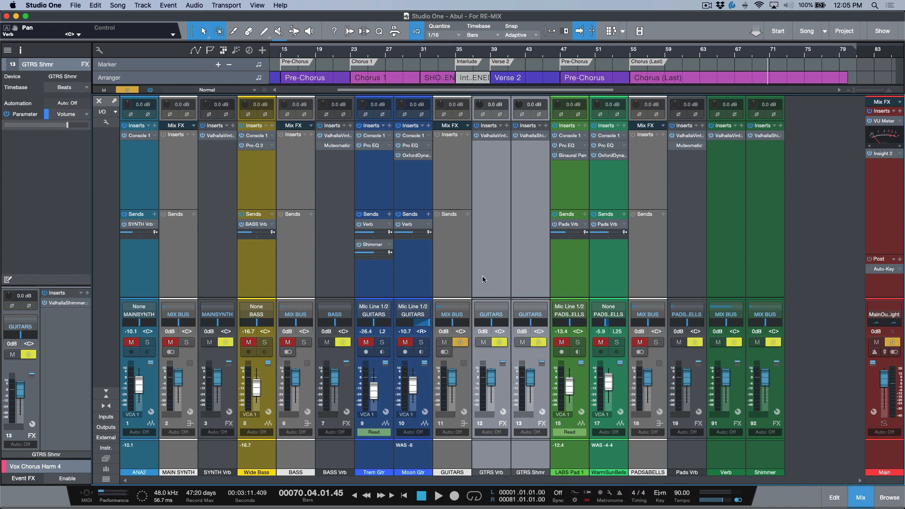
mouse_move(502, 321)
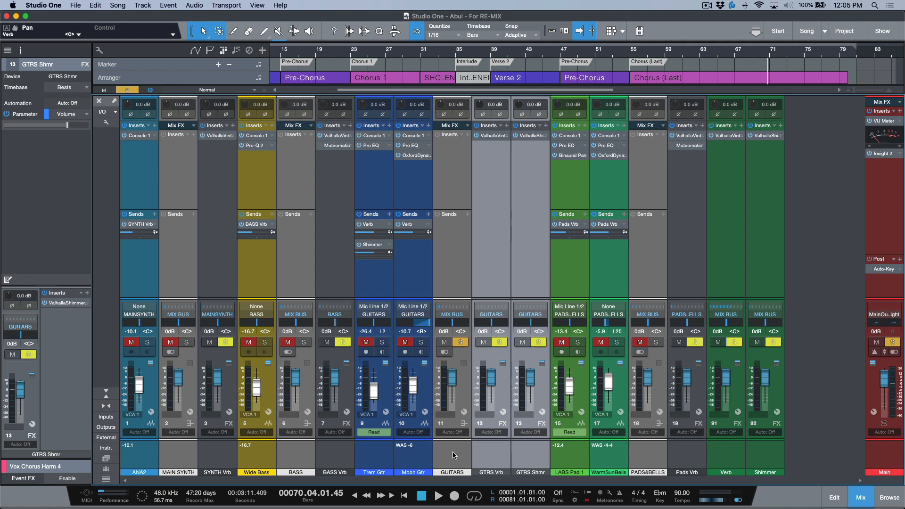
mouse_move(373, 271)
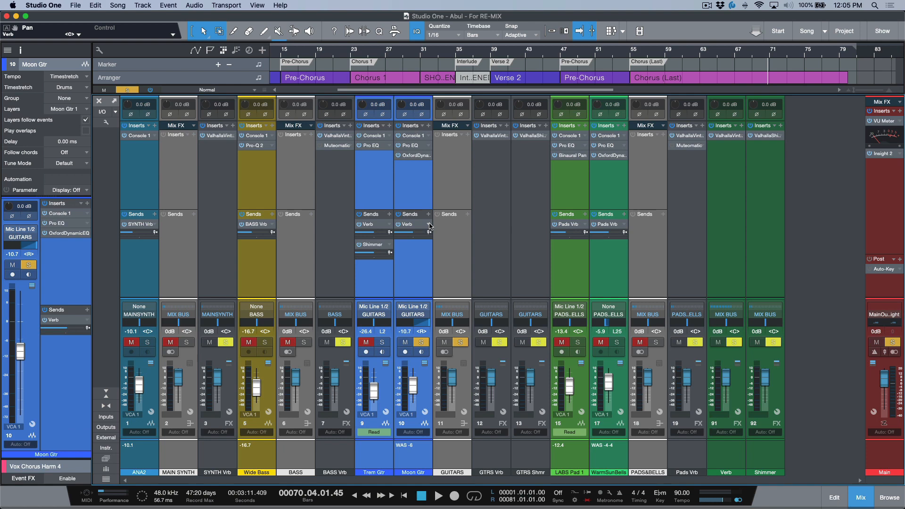
Step: Retarget Moon Gtr's reverb send to the GTRS Vrb return
click(410, 224)
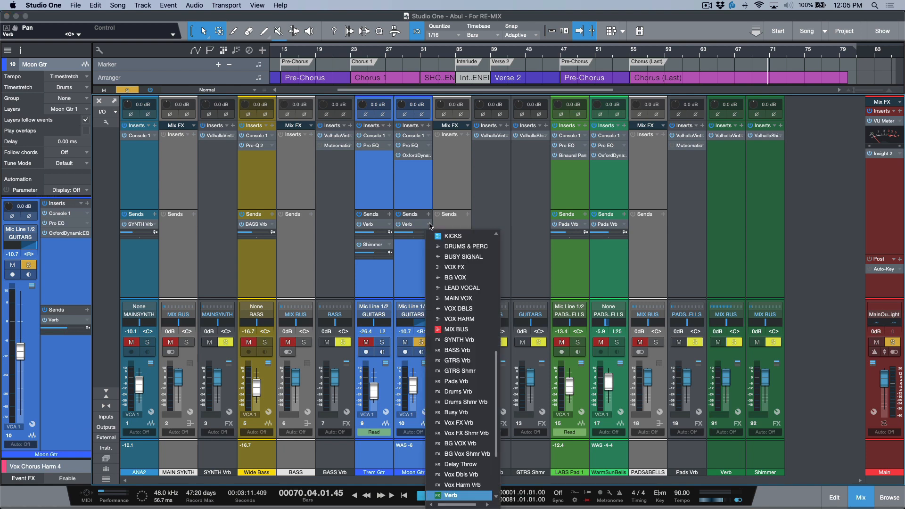
mouse_move(459, 360)
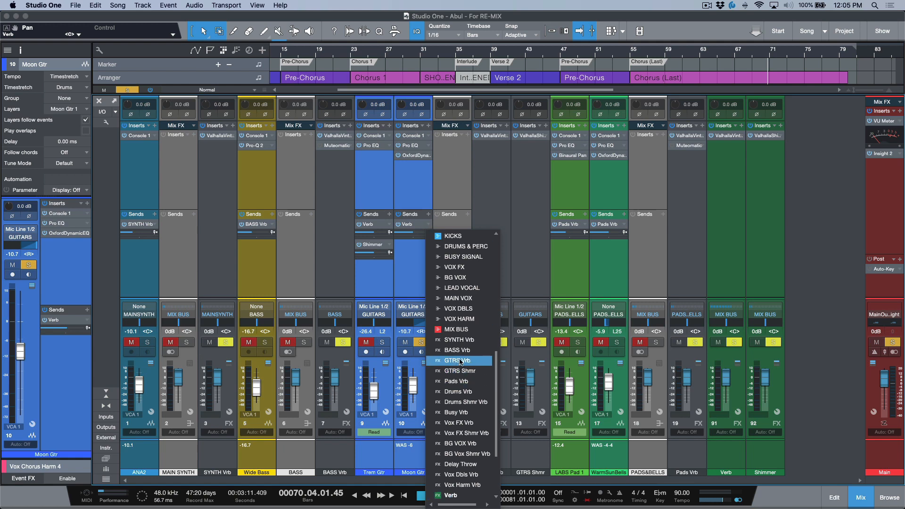
click(460, 360)
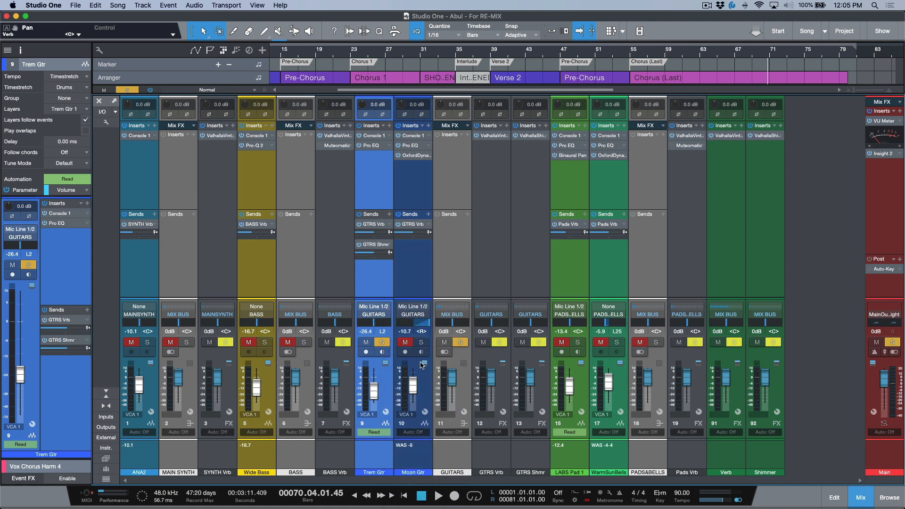
click(381, 342)
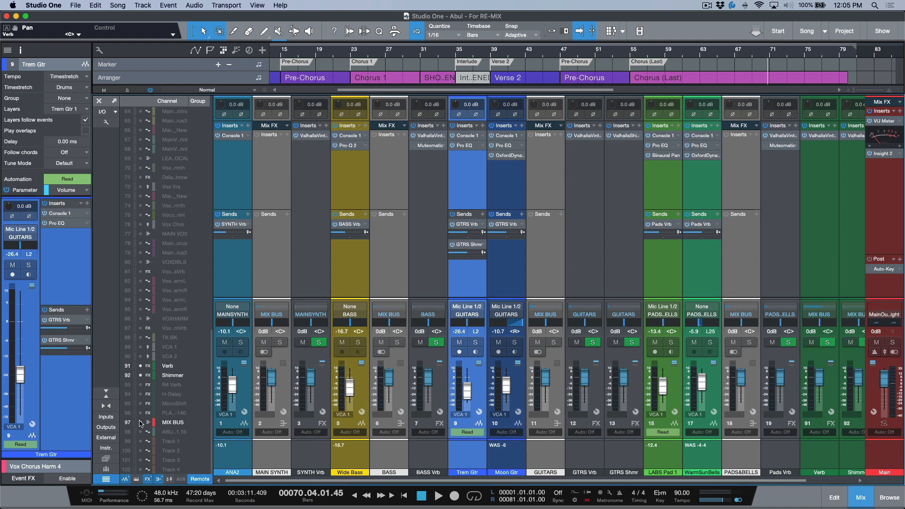
Step: Scroll the Channel List to find the MIX BUS (97) entry
scroll(right, 3)
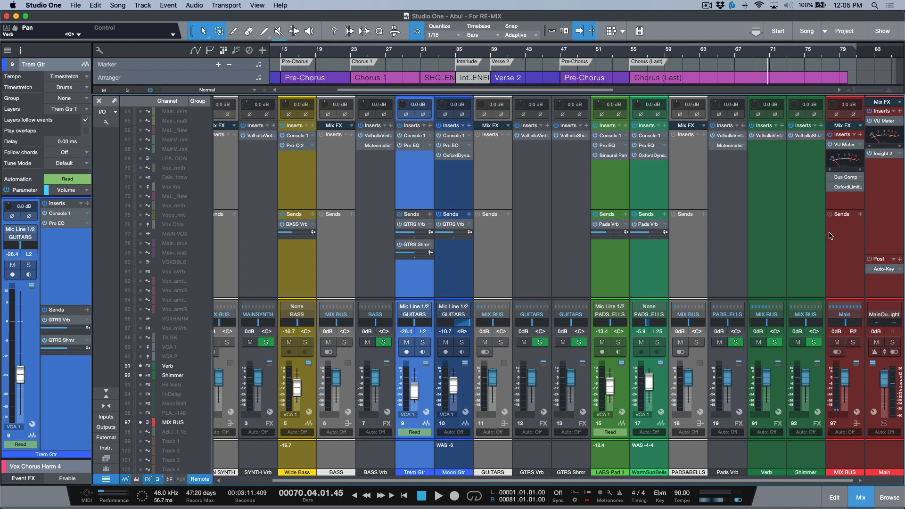
mouse_move(829, 241)
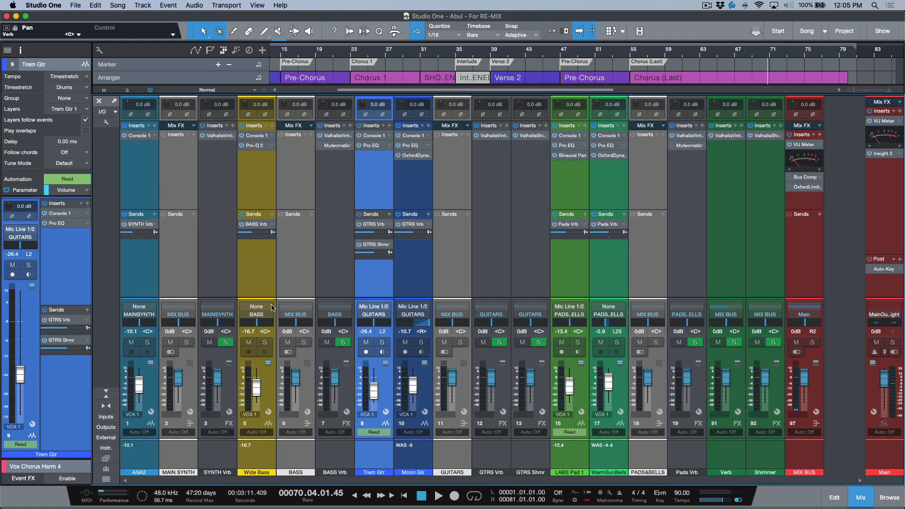
mouse_move(353, 270)
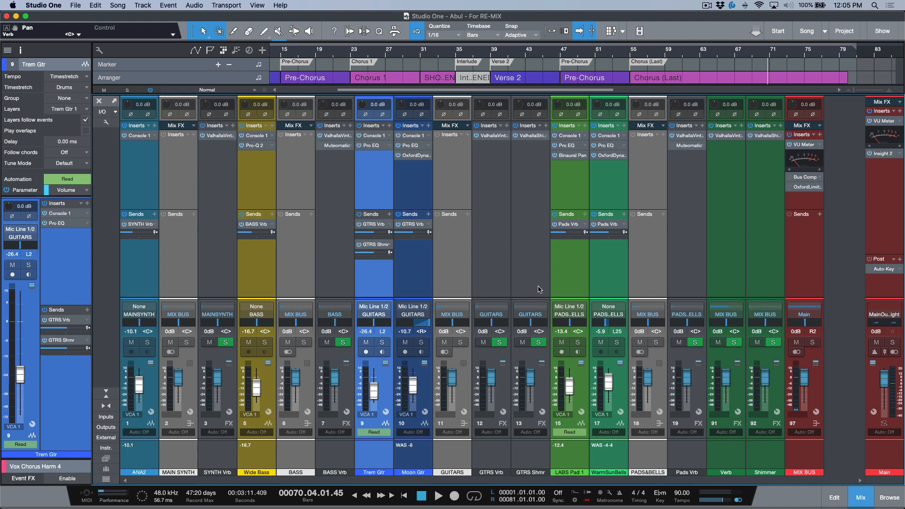
mouse_move(462, 276)
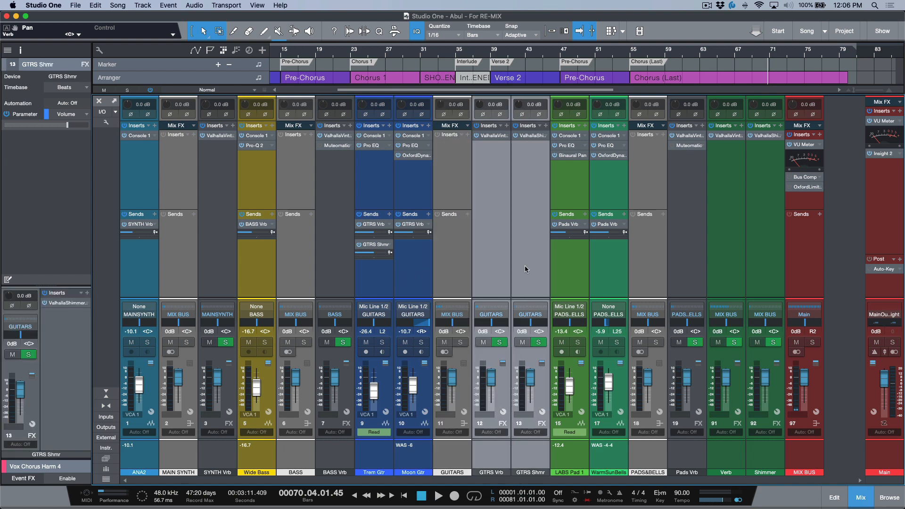
mouse_move(429, 227)
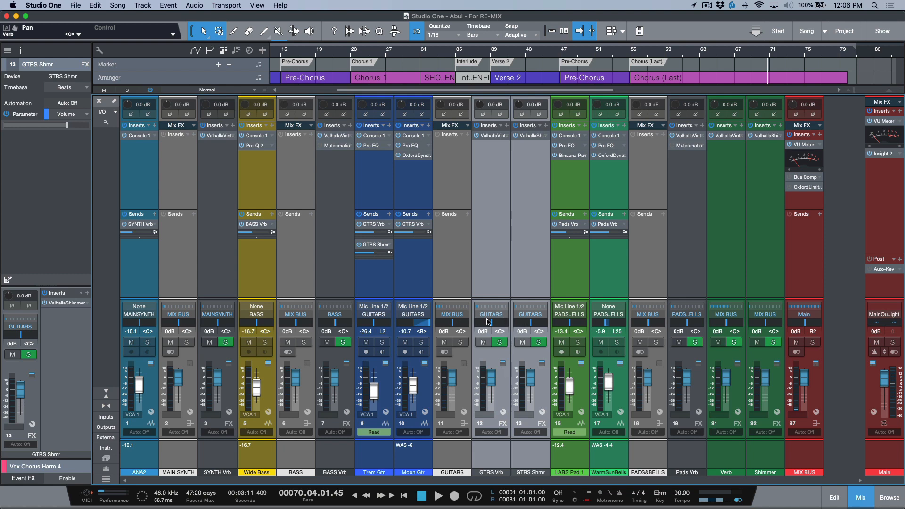
click(452, 313)
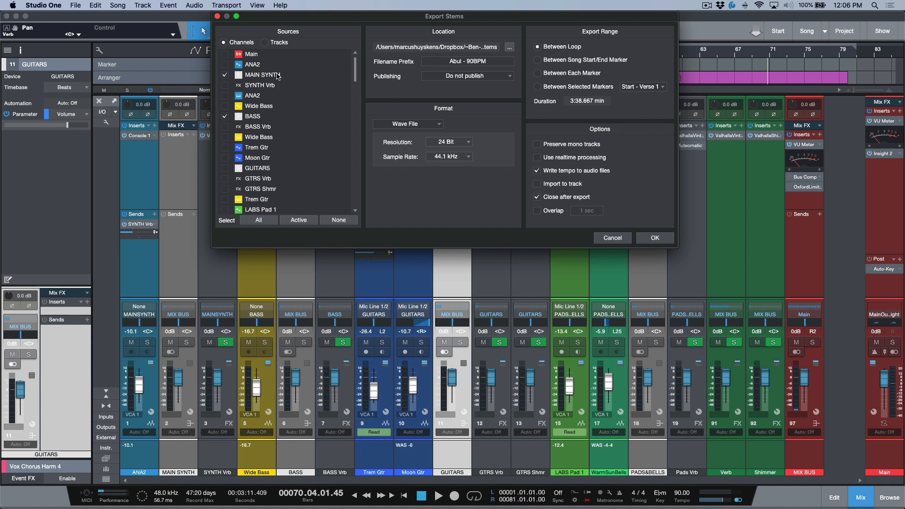
mouse_move(443, 75)
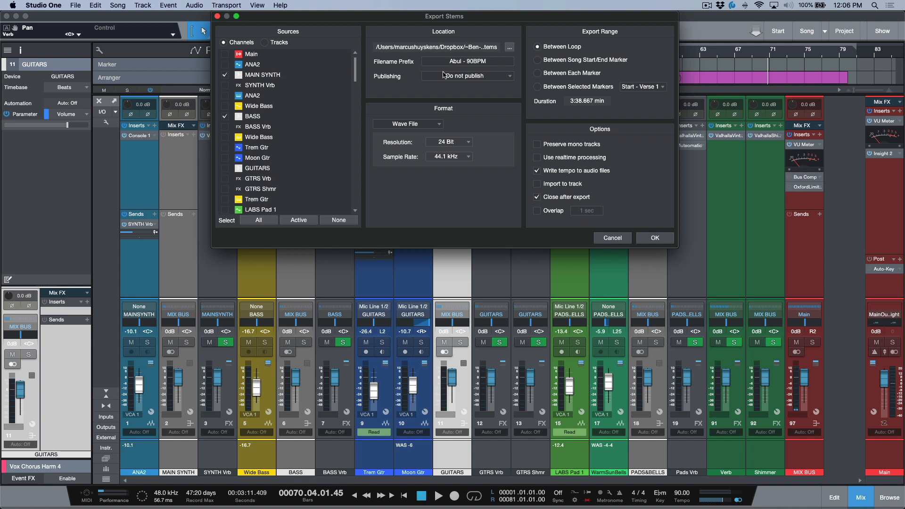
mouse_move(418, 95)
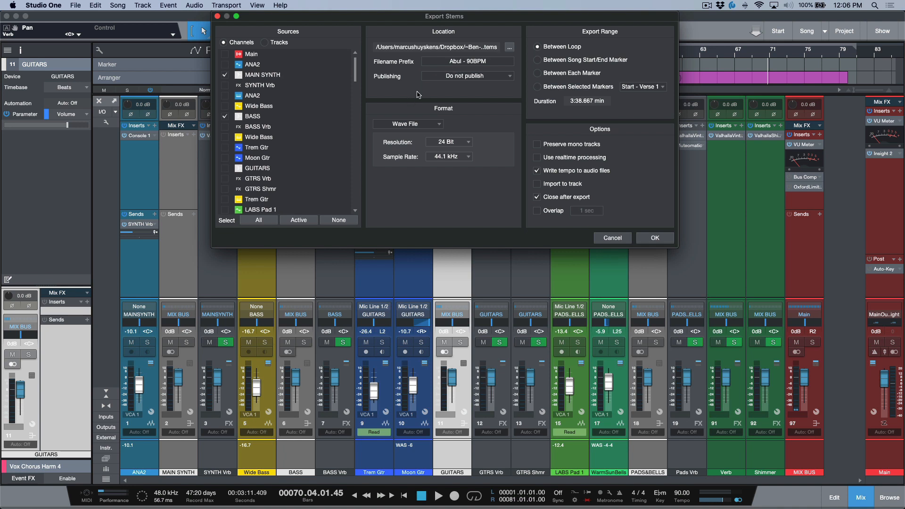
mouse_move(493, 116)
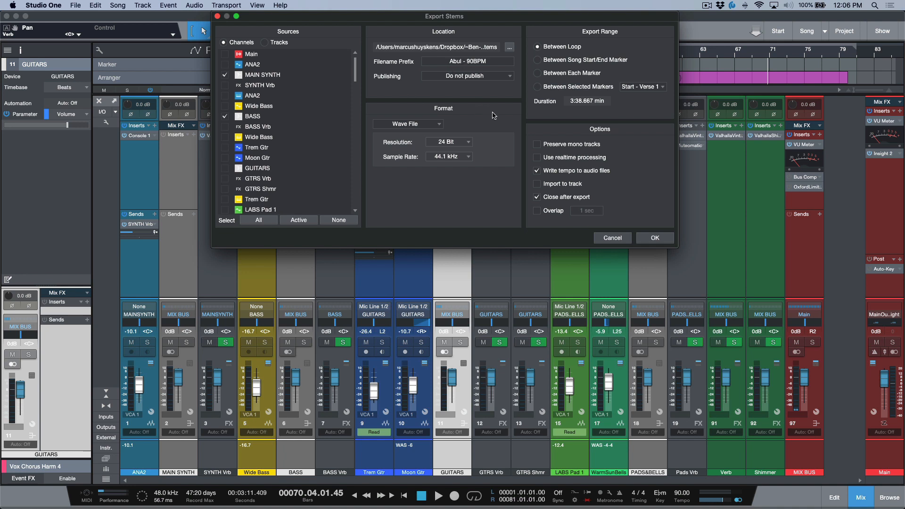
mouse_move(541, 110)
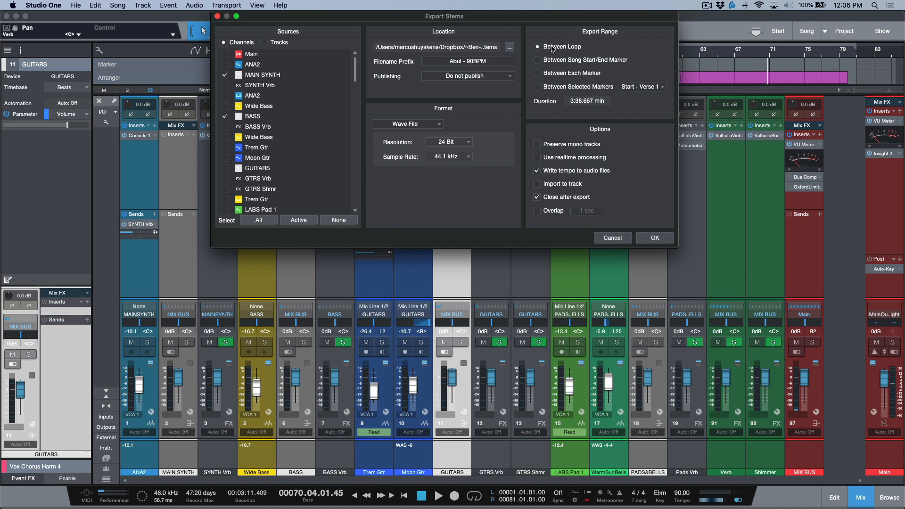
mouse_move(547, 181)
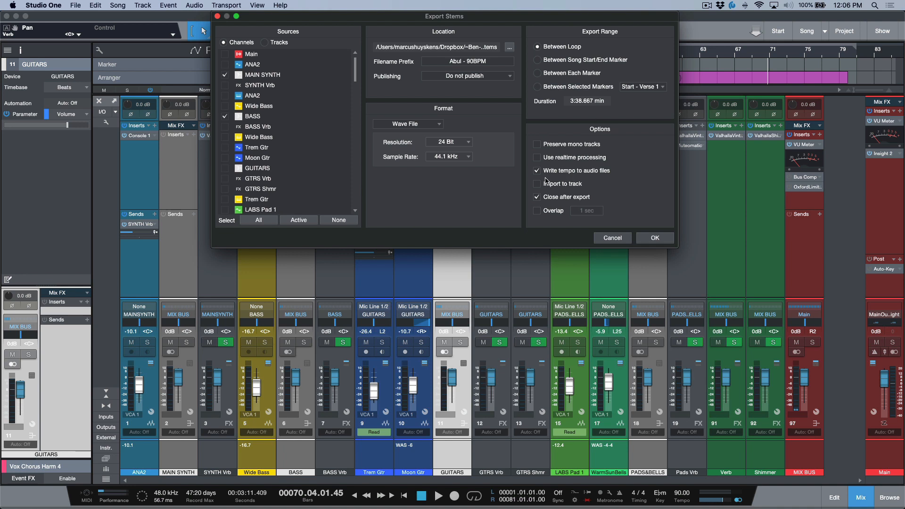
mouse_move(583, 193)
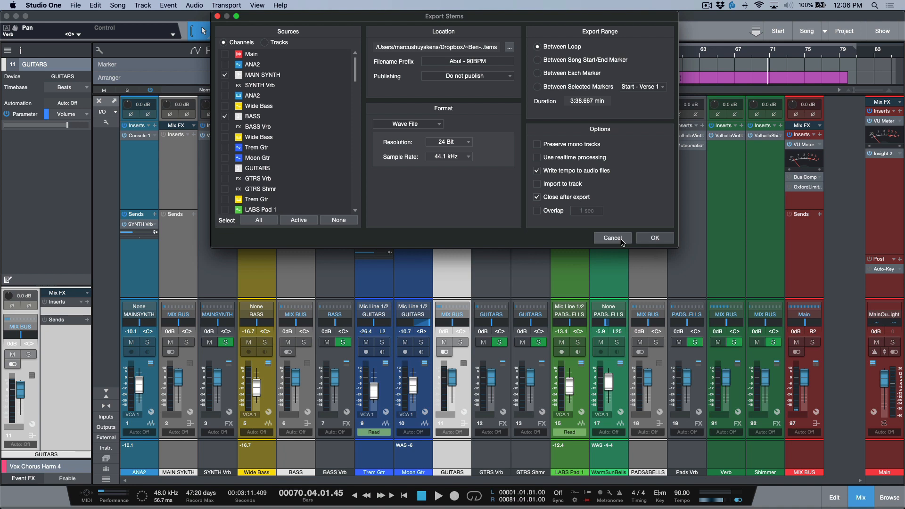
mouse_move(583, 193)
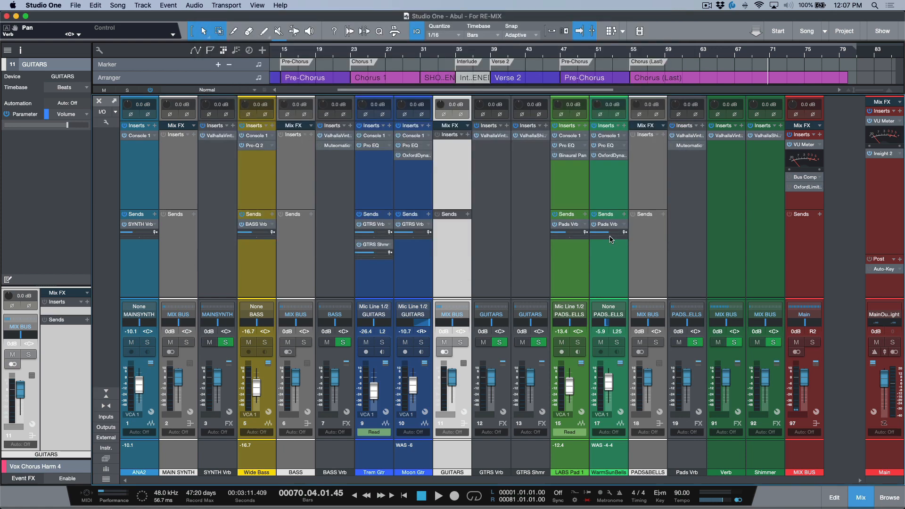
Step: Turn off the GTRS Vrb and GTRS Shmr sends on Trem Gtr and Moon Gtr, and pull both returns to -∞
click(74, 5)
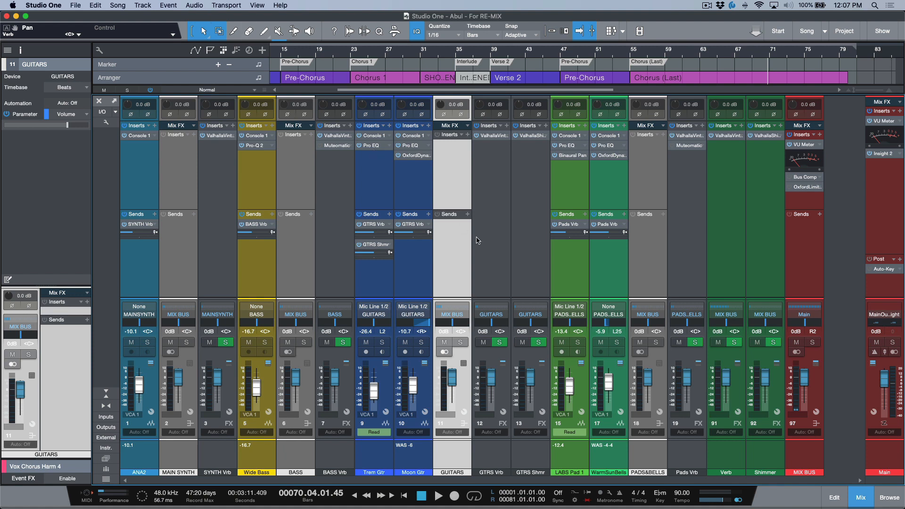
mouse_move(489, 245)
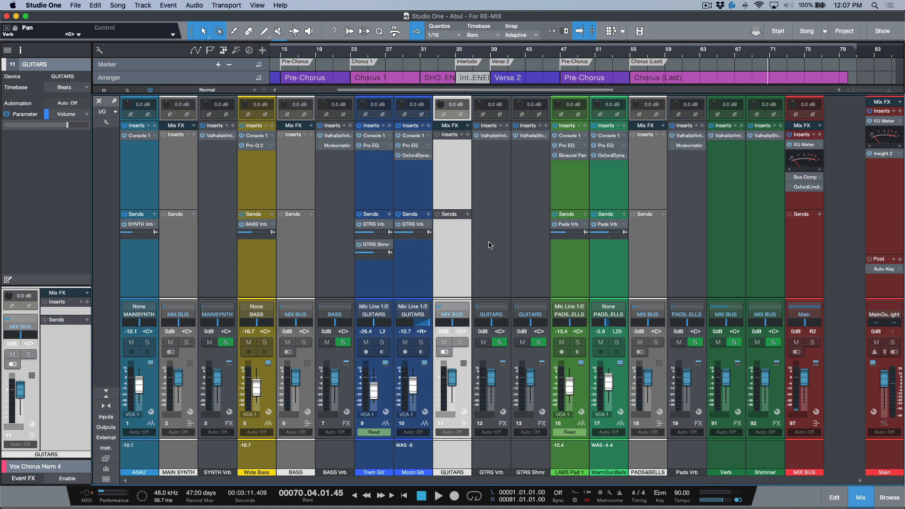
mouse_move(439, 272)
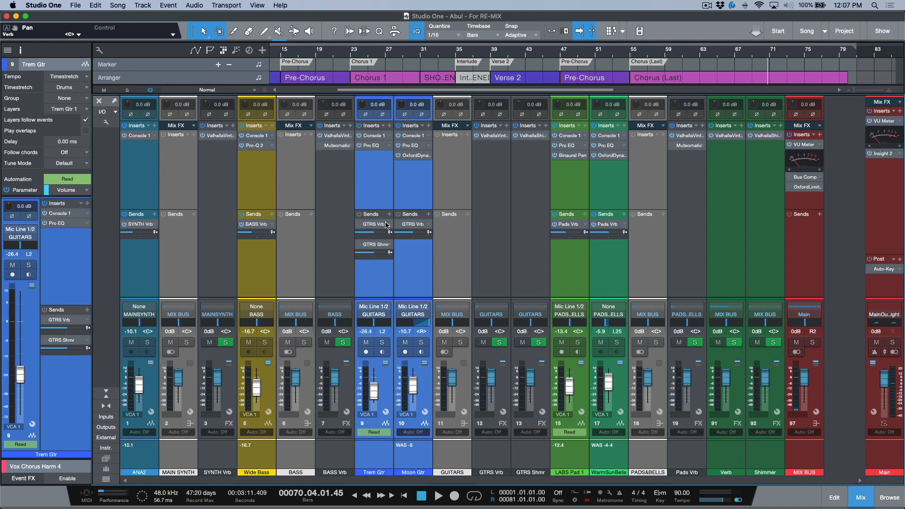
click(490, 313)
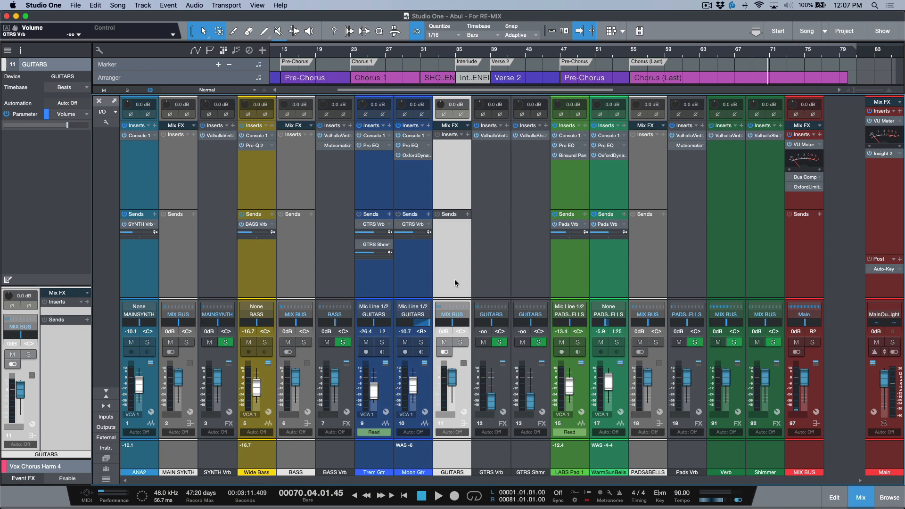
mouse_move(455, 320)
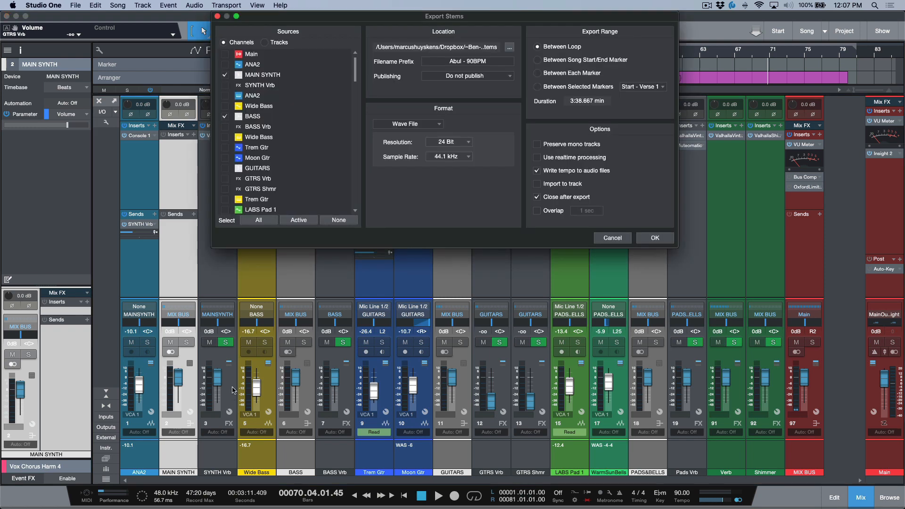
mouse_move(332, 170)
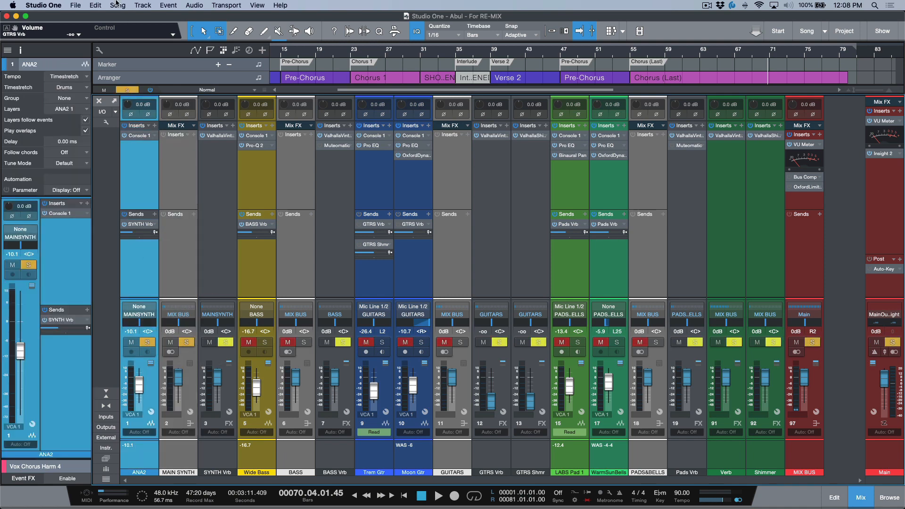
click(117, 6)
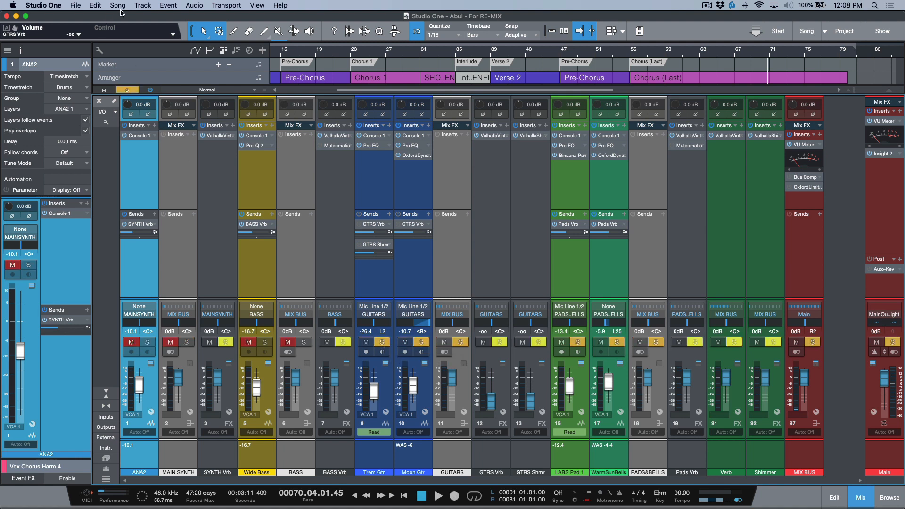
mouse_move(778, 267)
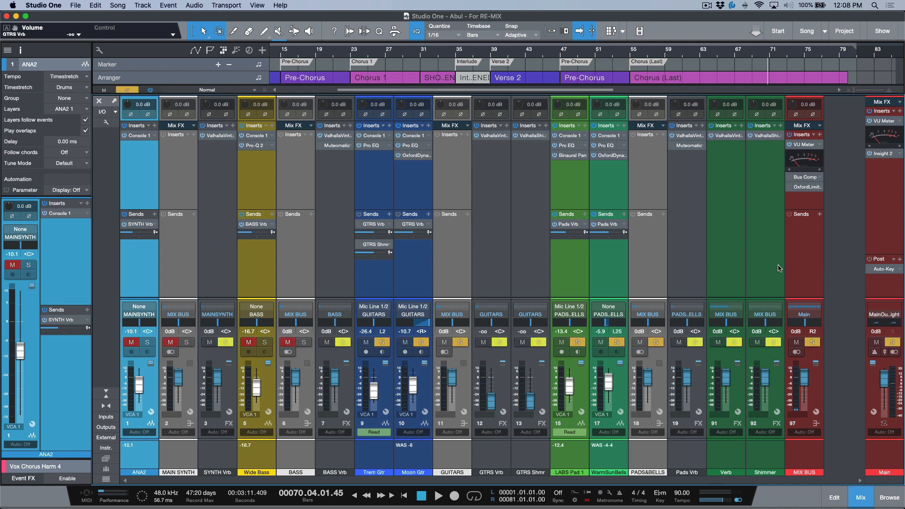